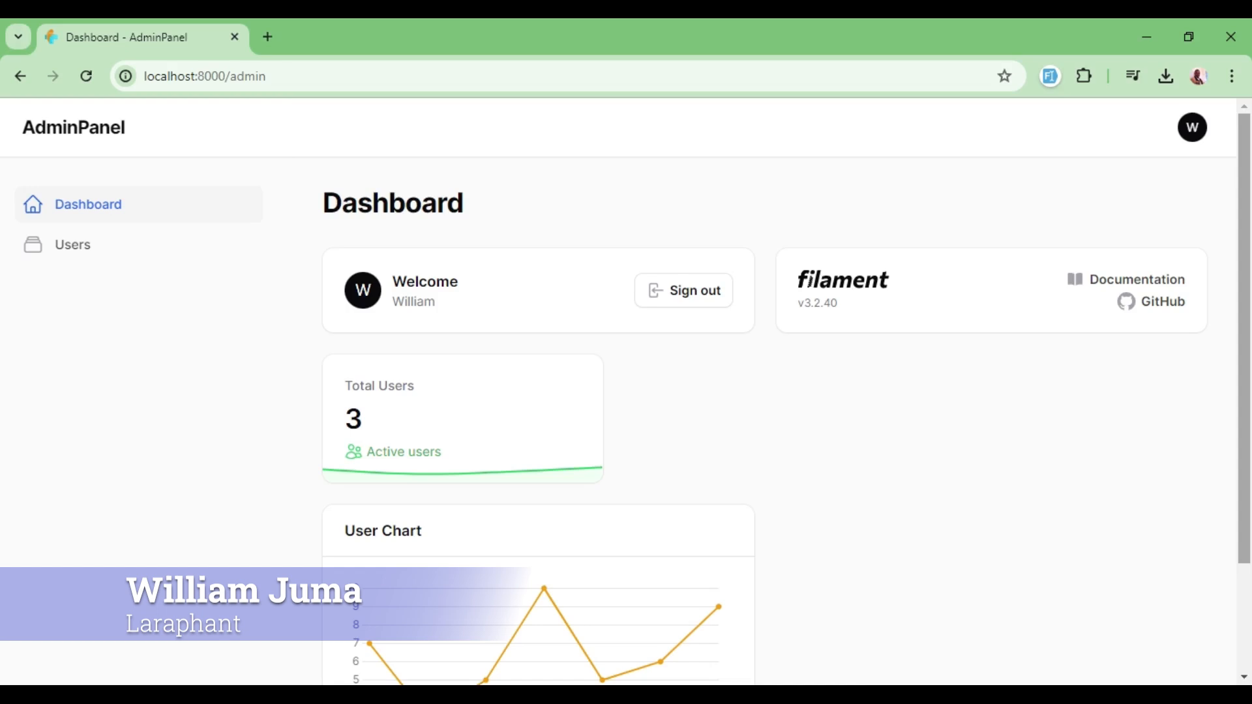
Reload the dashboard to confirm User Chart sits above Total Users, then return to VS Code.
scroll(down, 3)
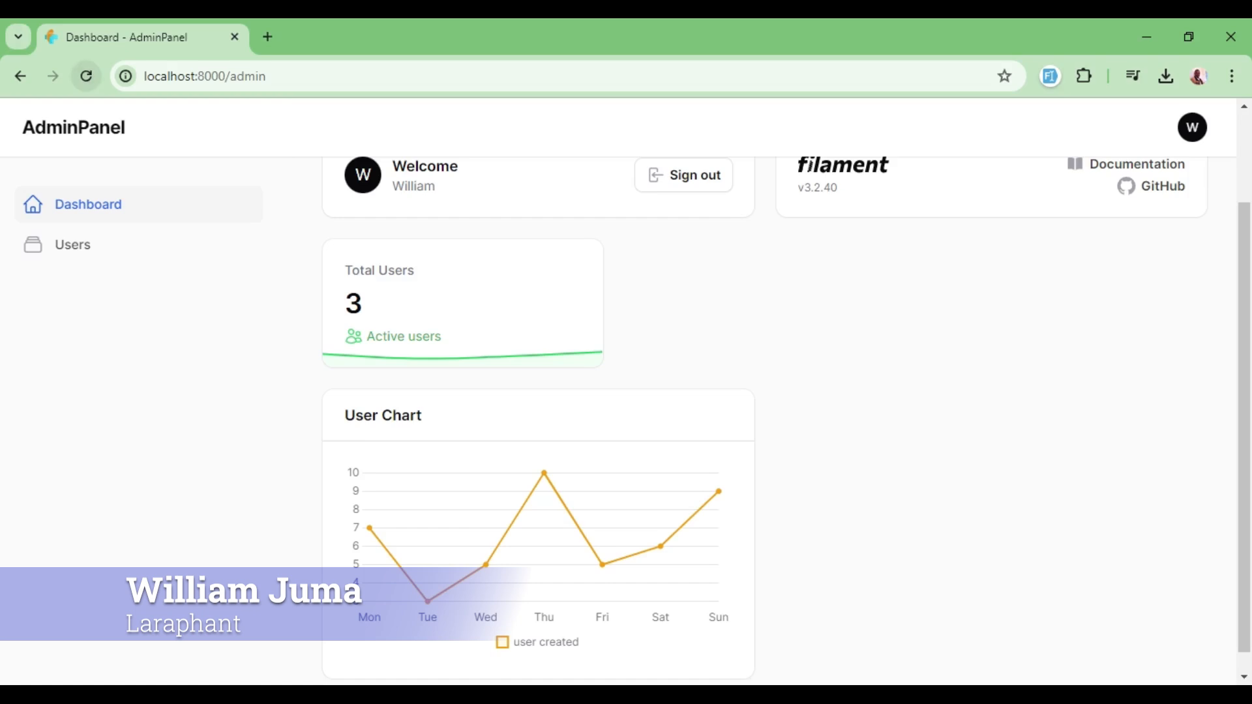
click(86, 76)
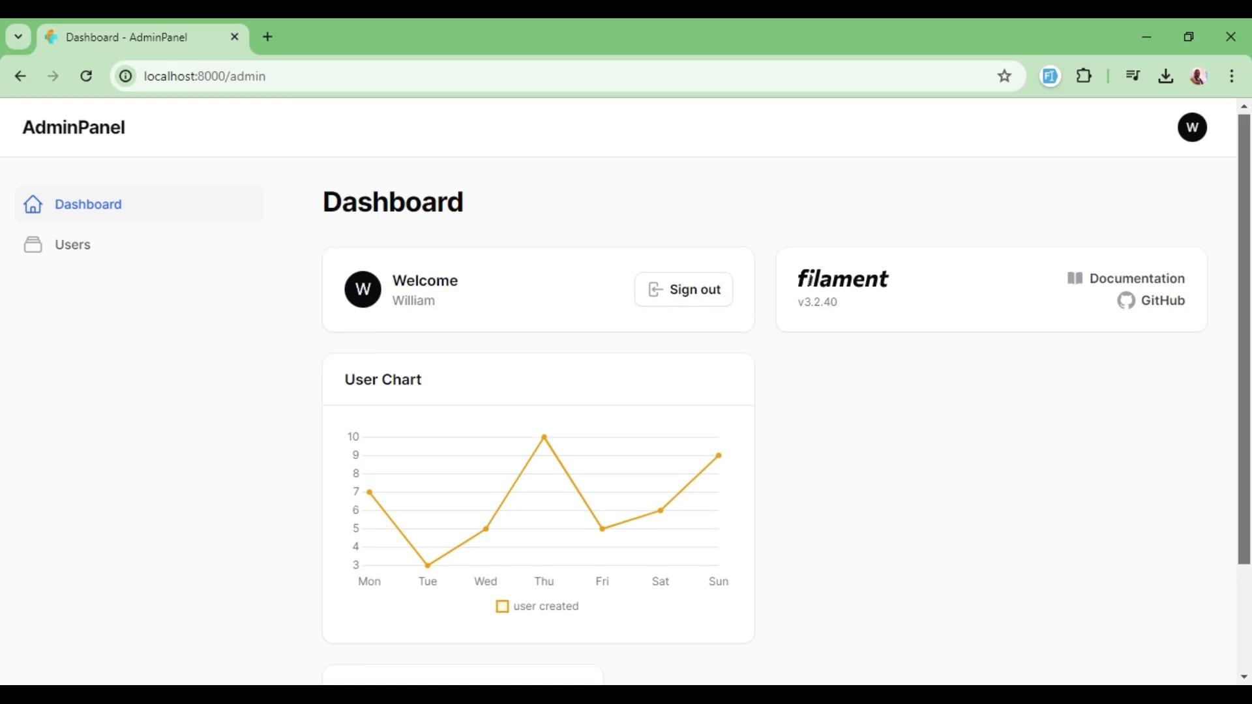
scroll(down, 3)
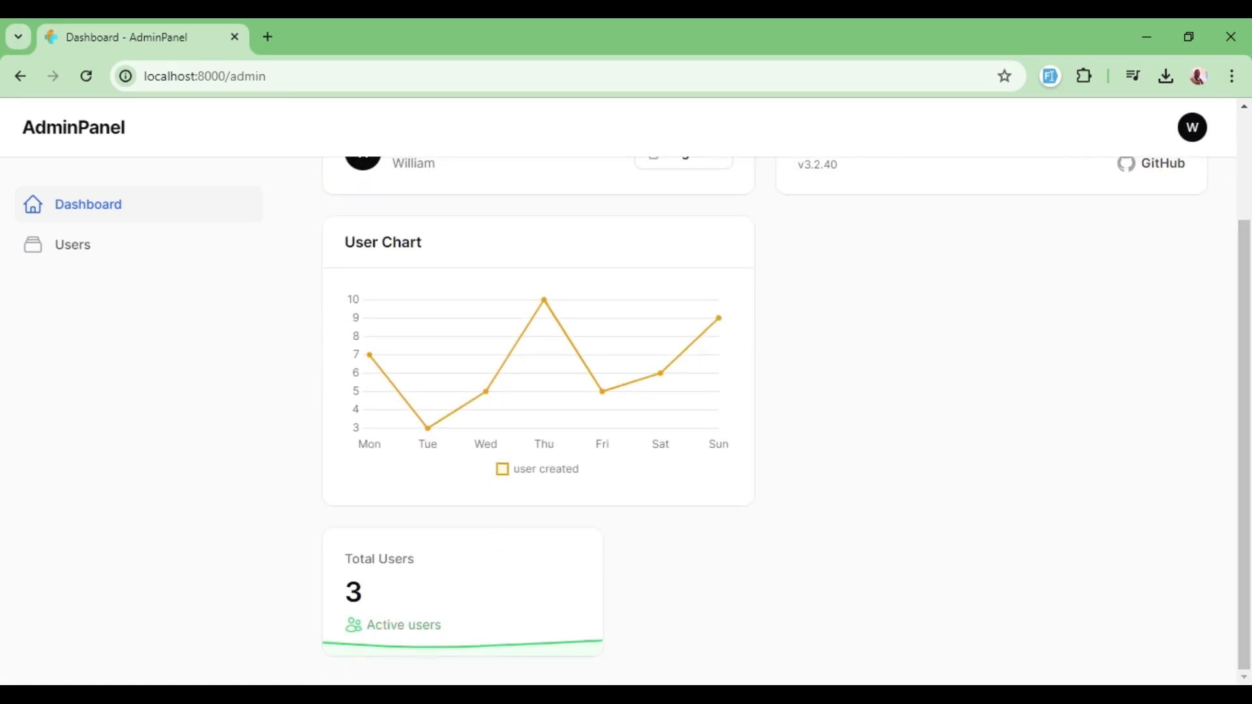
key(alt+tab)
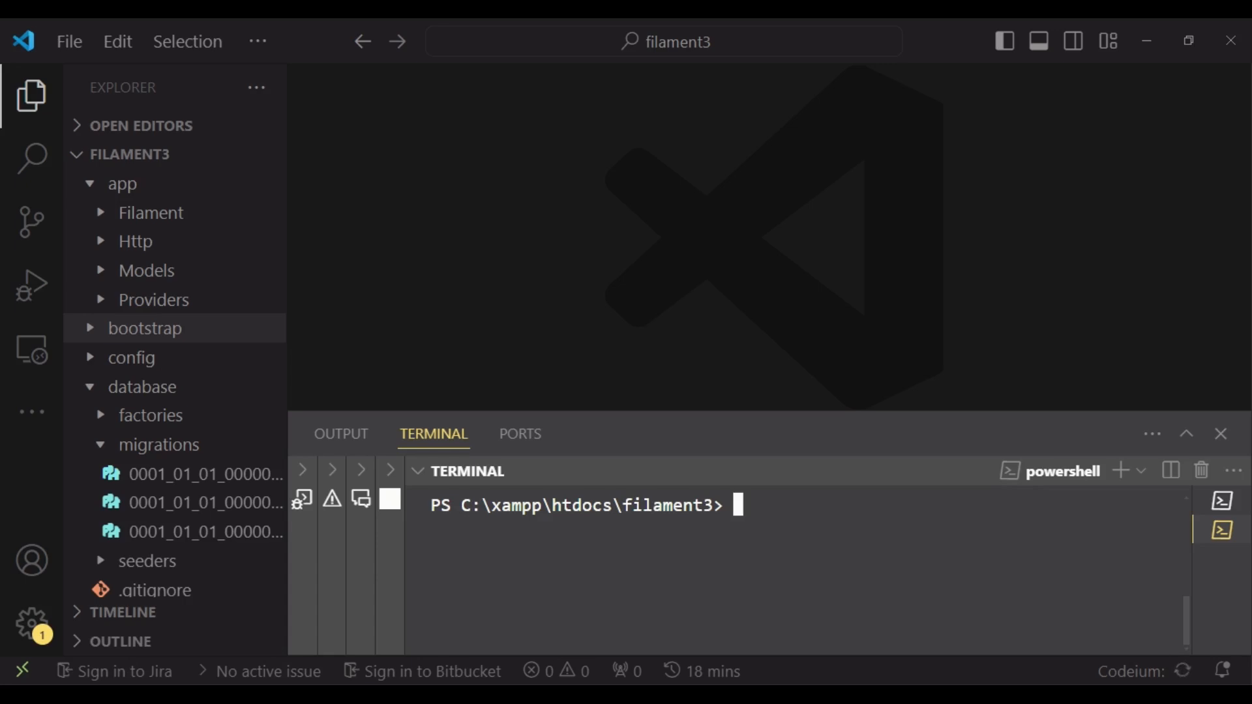
Run php artisan make:filament-widget NewUsers --table in the terminal.
text(php artisan)
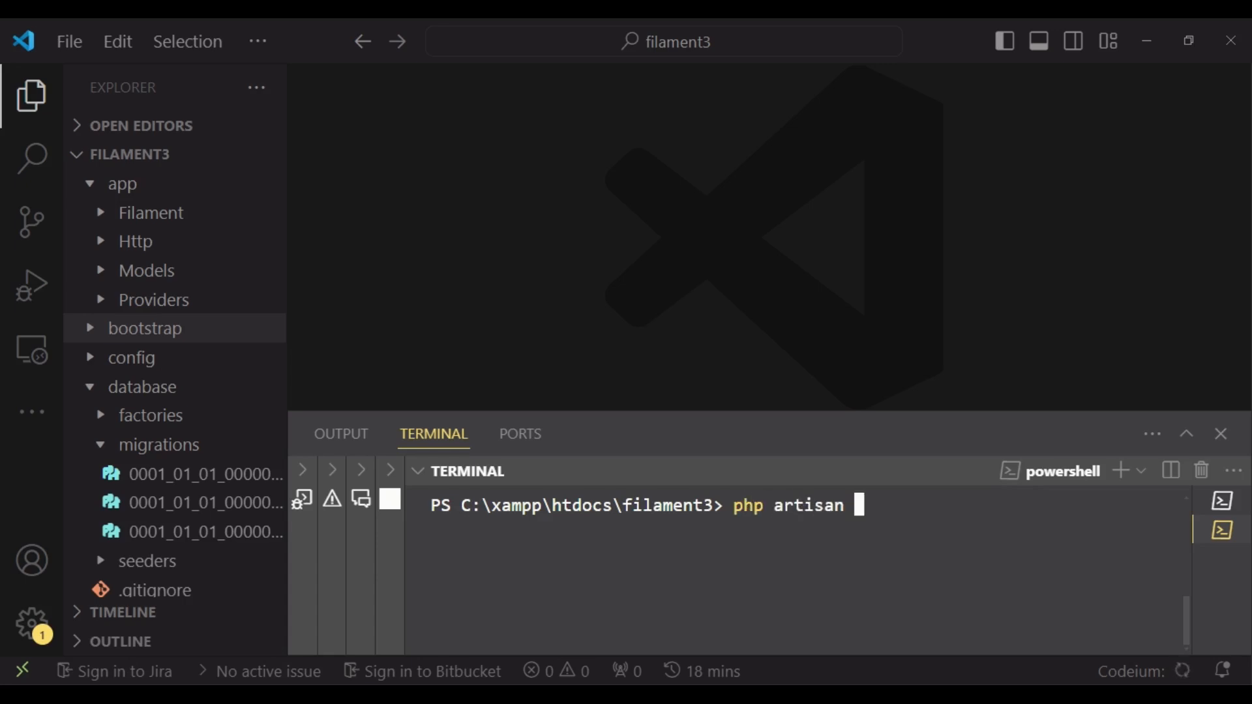
text(make:)
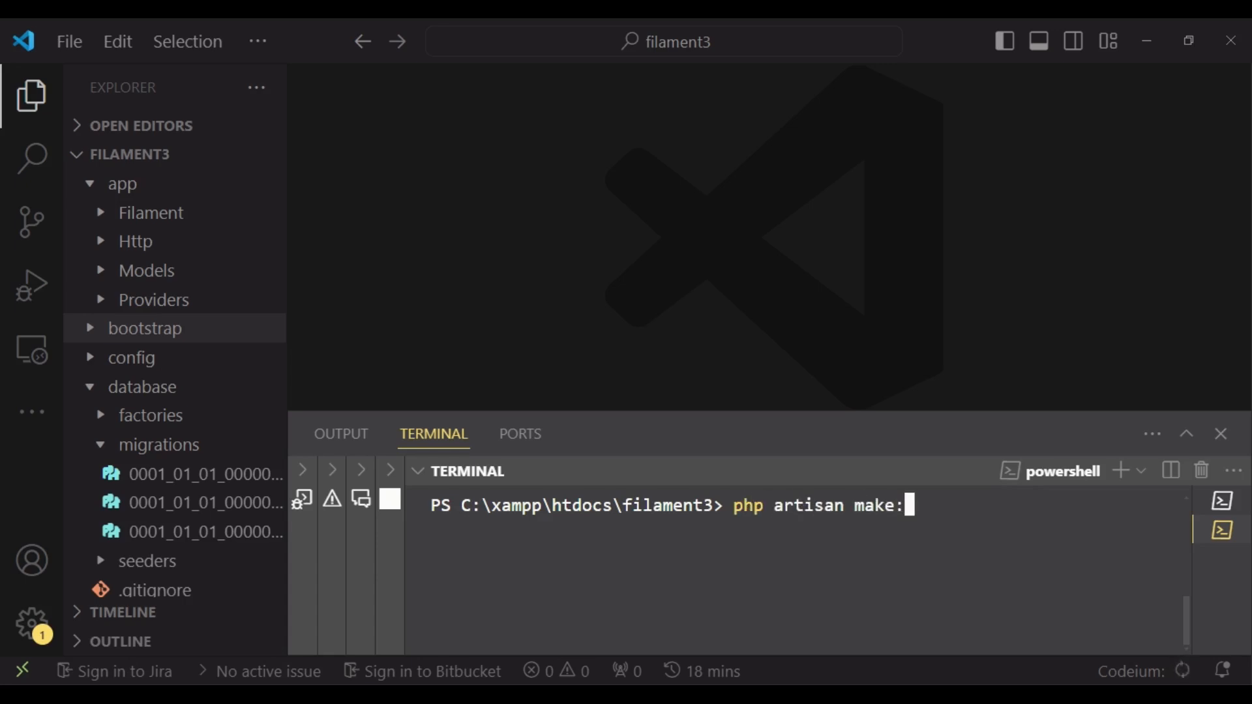
text(filament-widget)
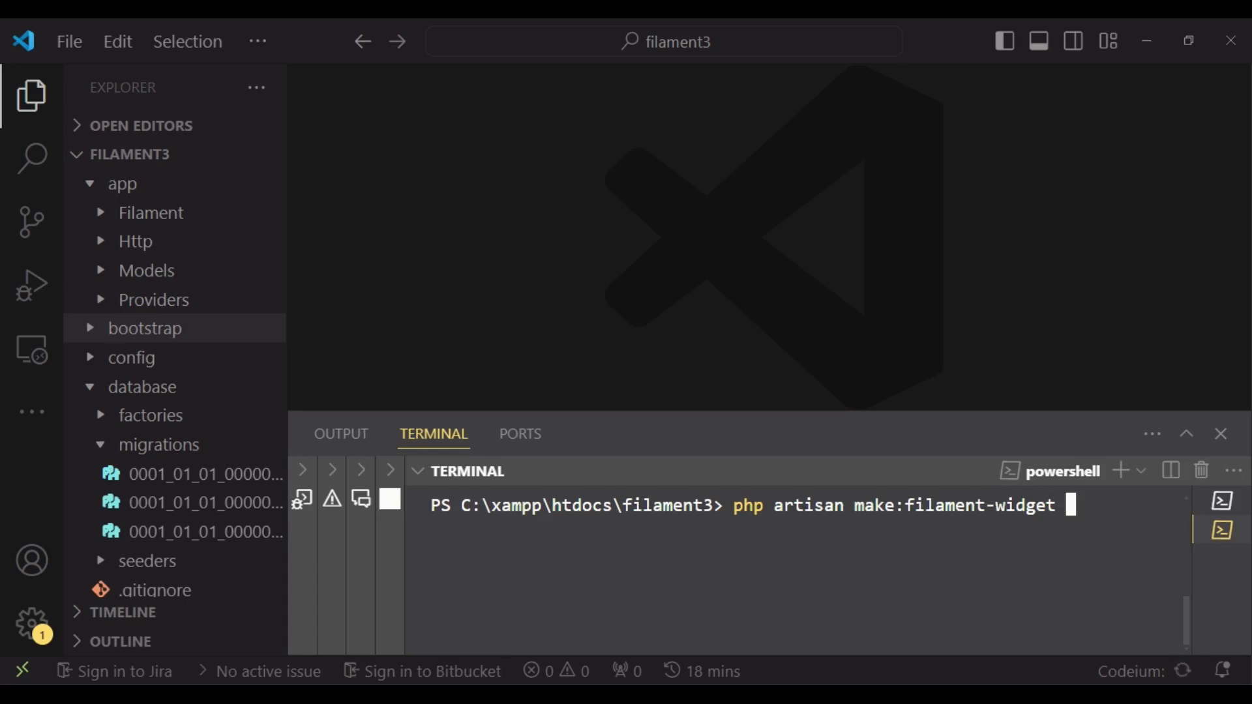
text(New)
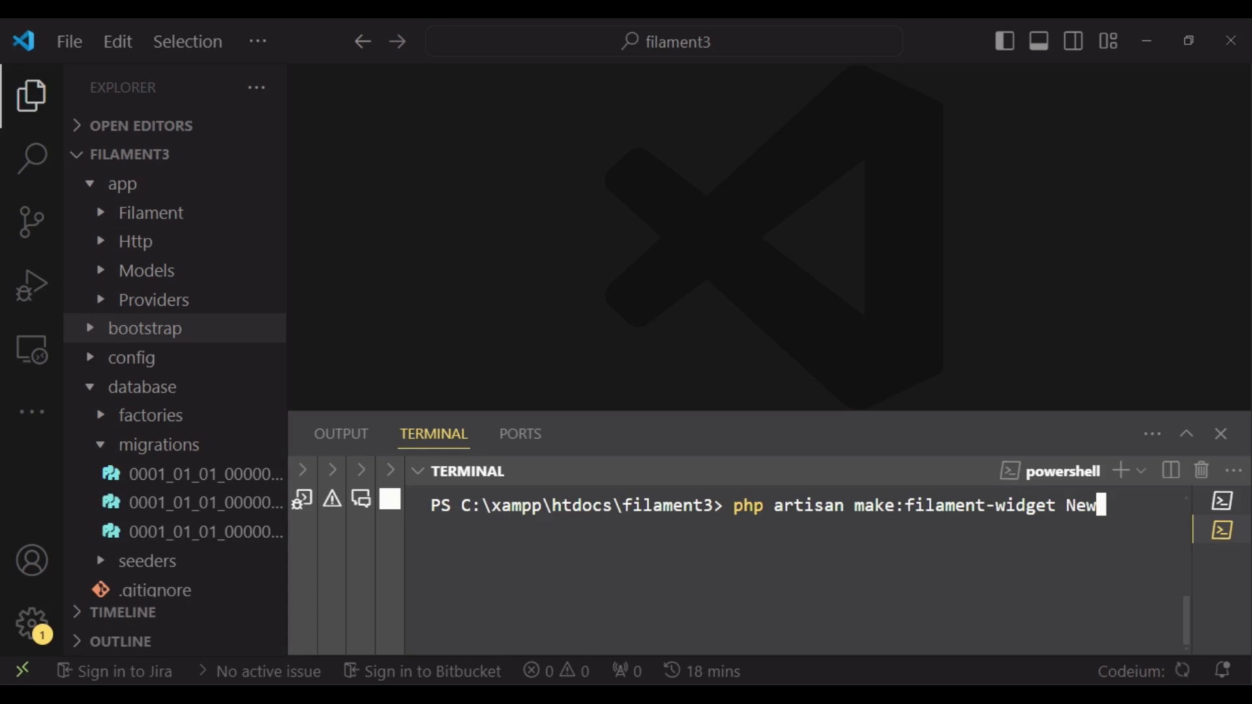
text(Users)
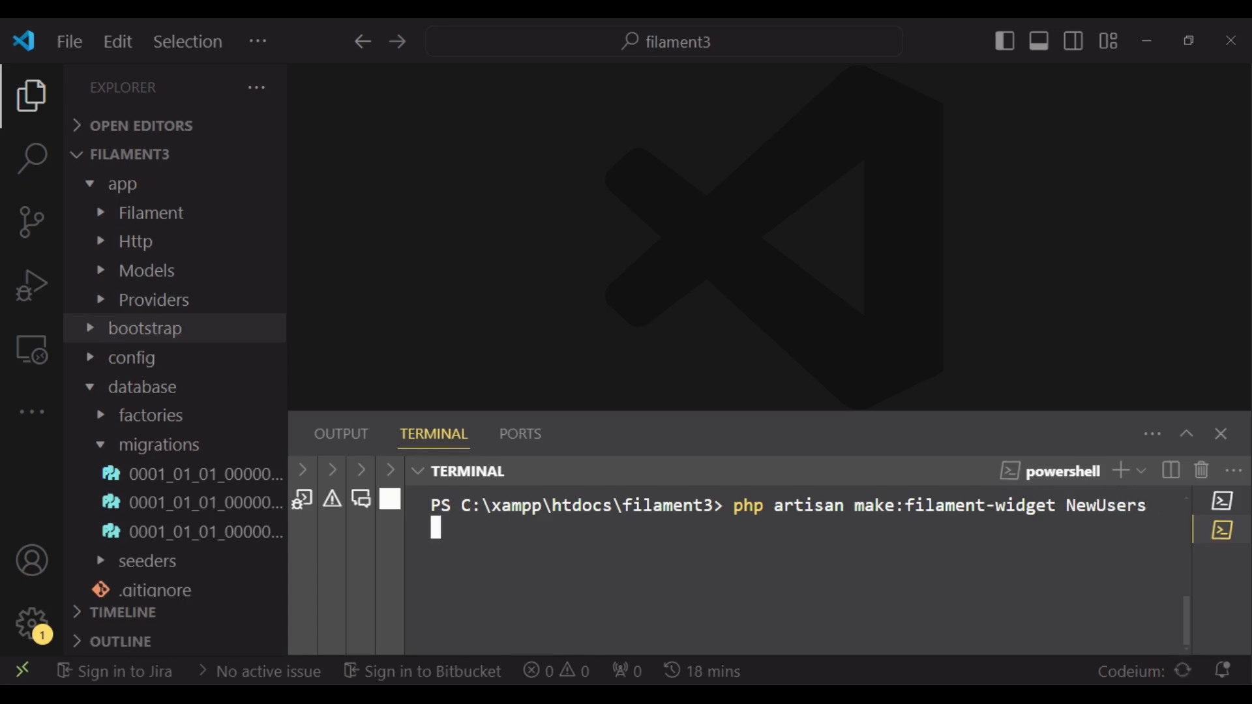
text(-)
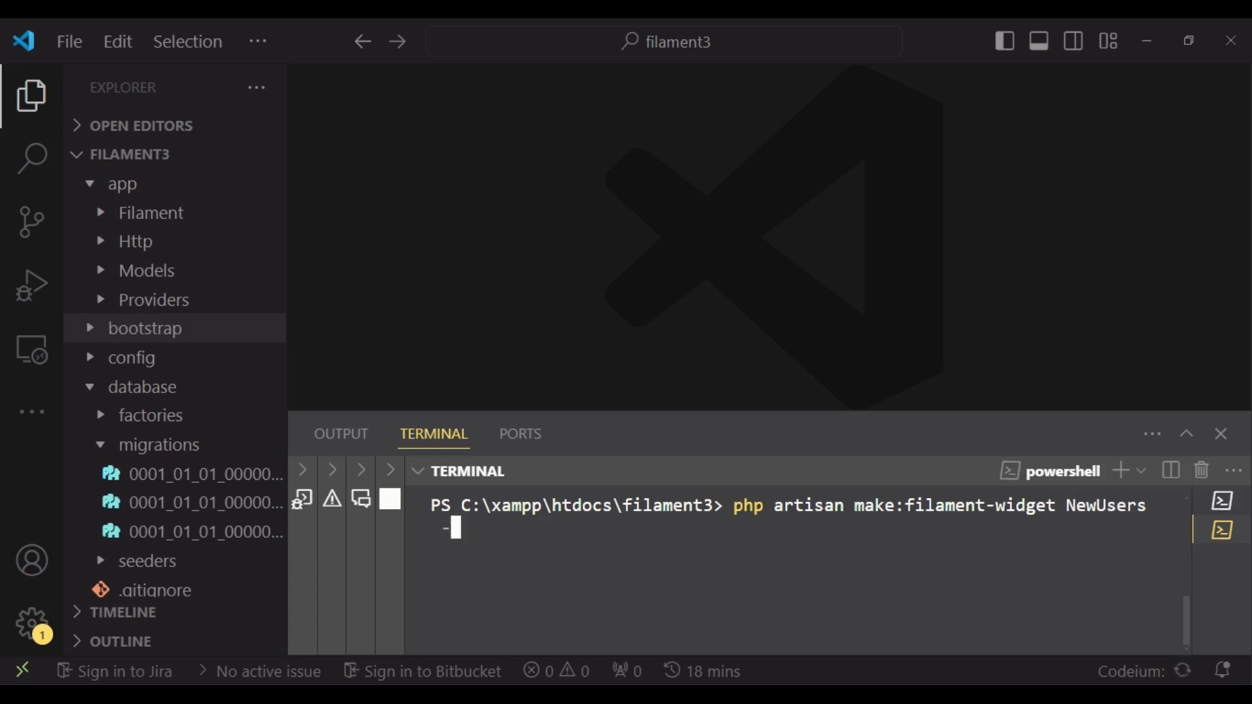
text(-tab)
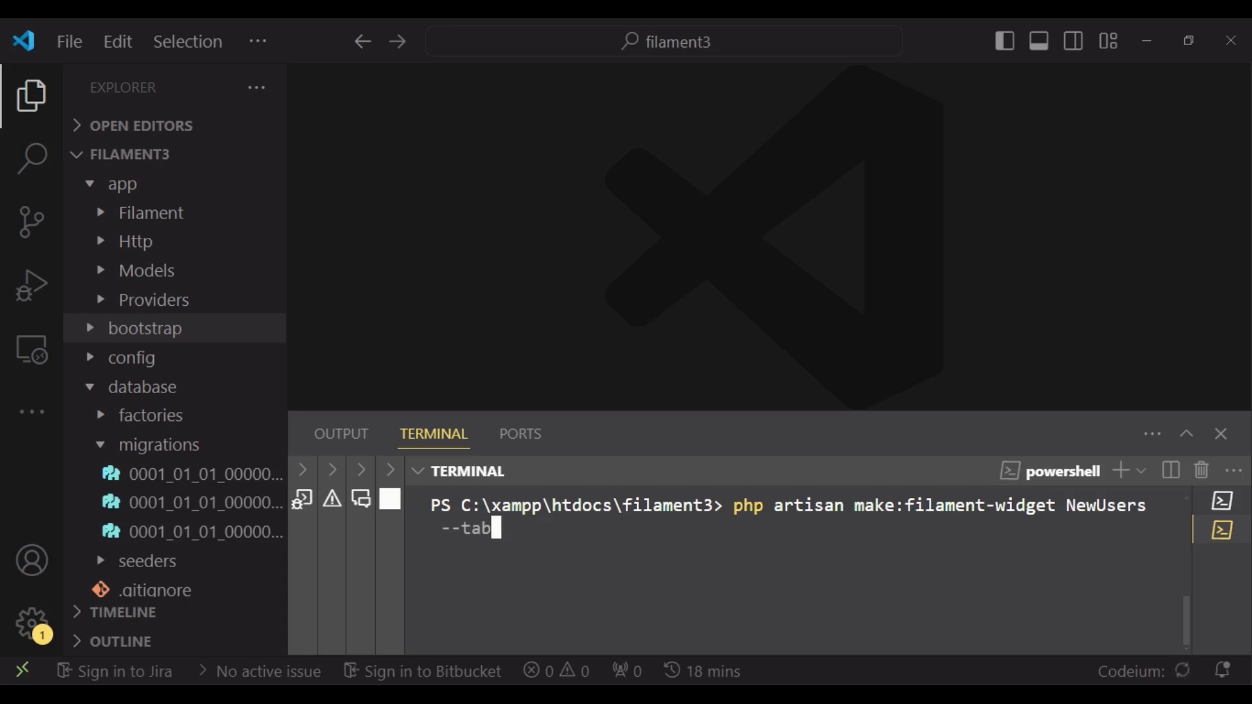
text(le)
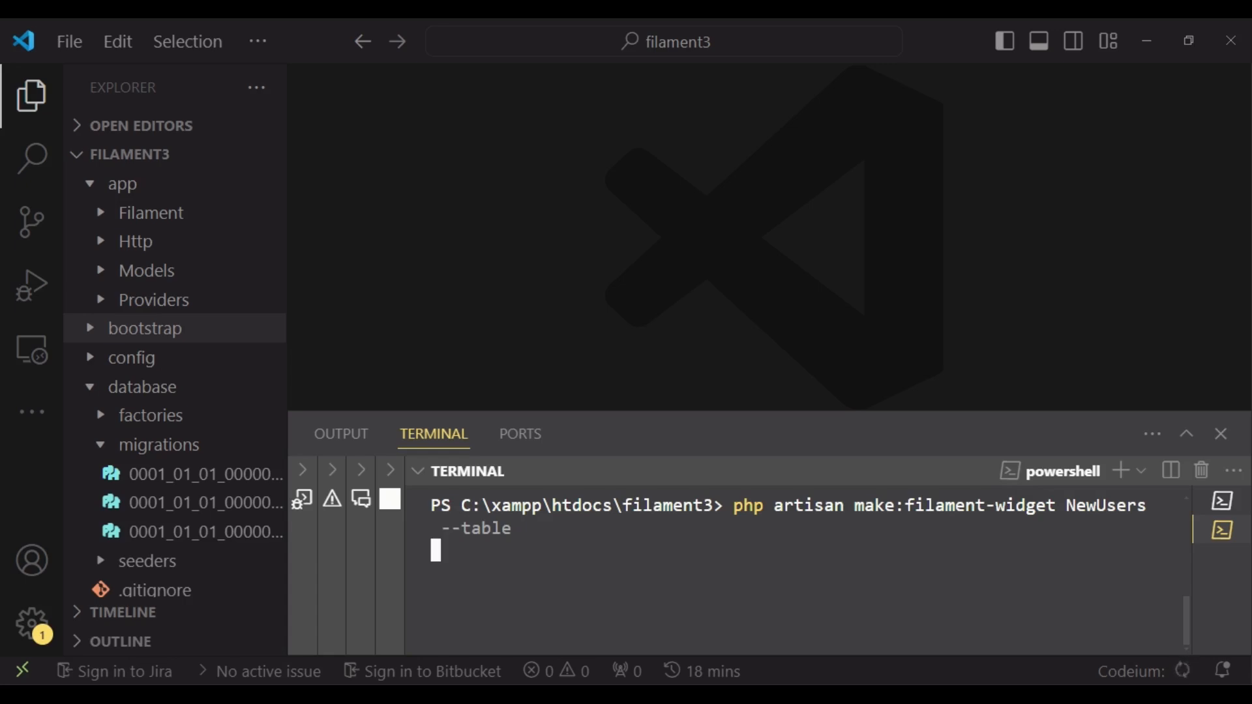
key(Return)
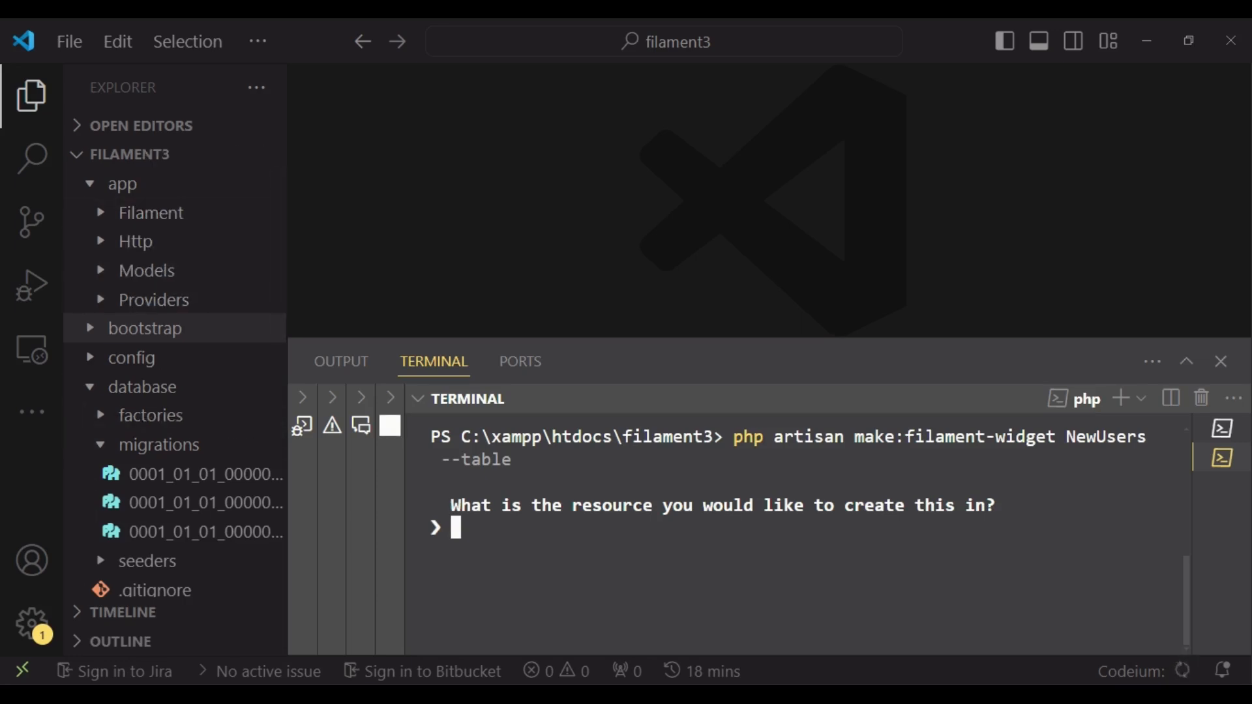
Skip the resource prompt and place the NewUsers widget in the admin panel.
click(151, 213)
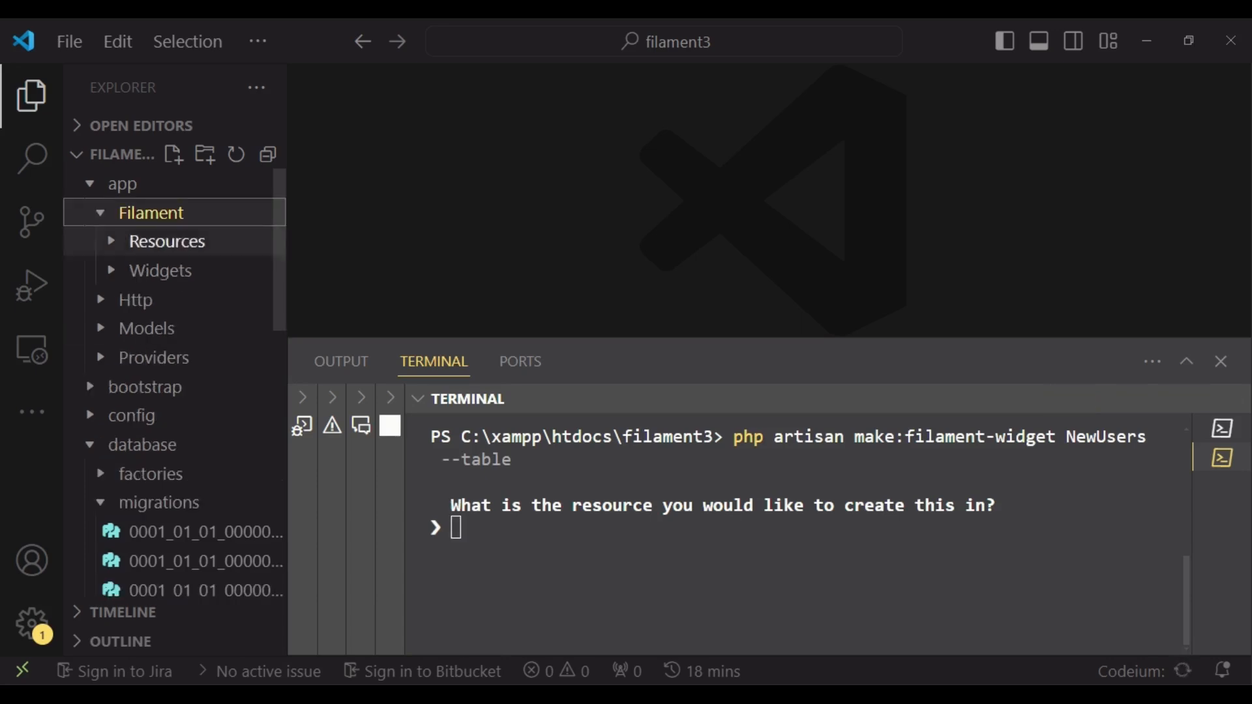
click(167, 240)
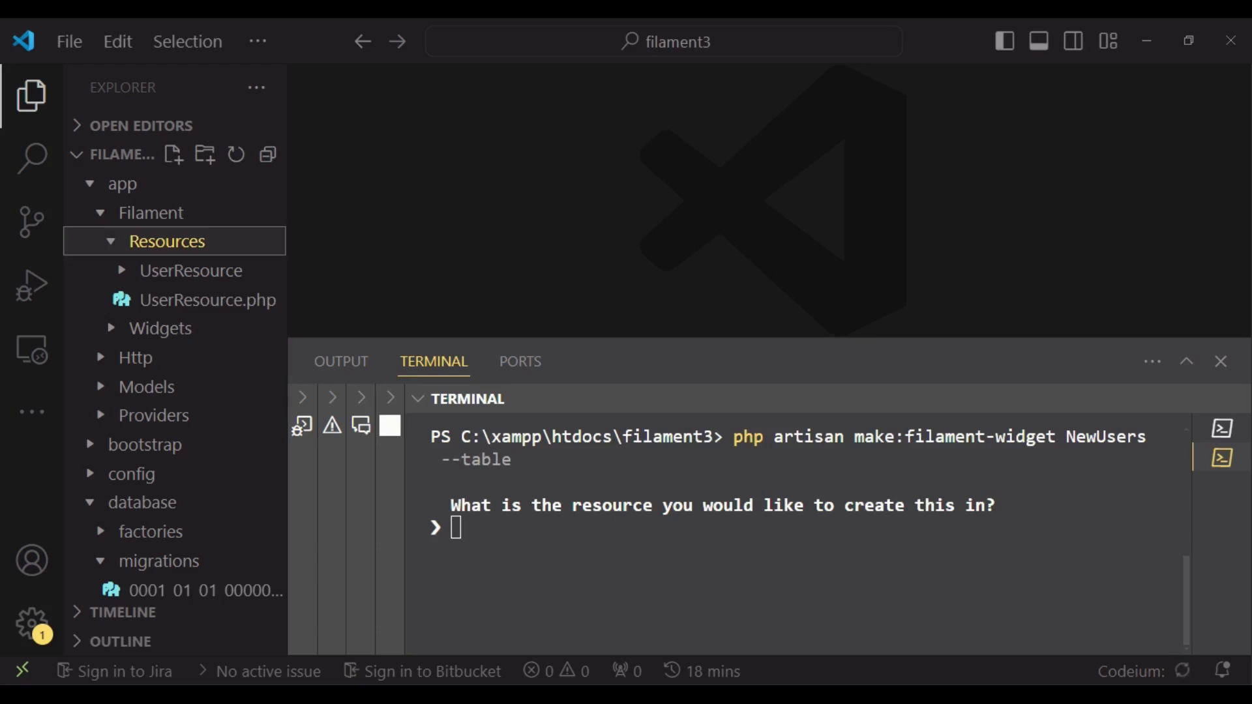
key(Return)
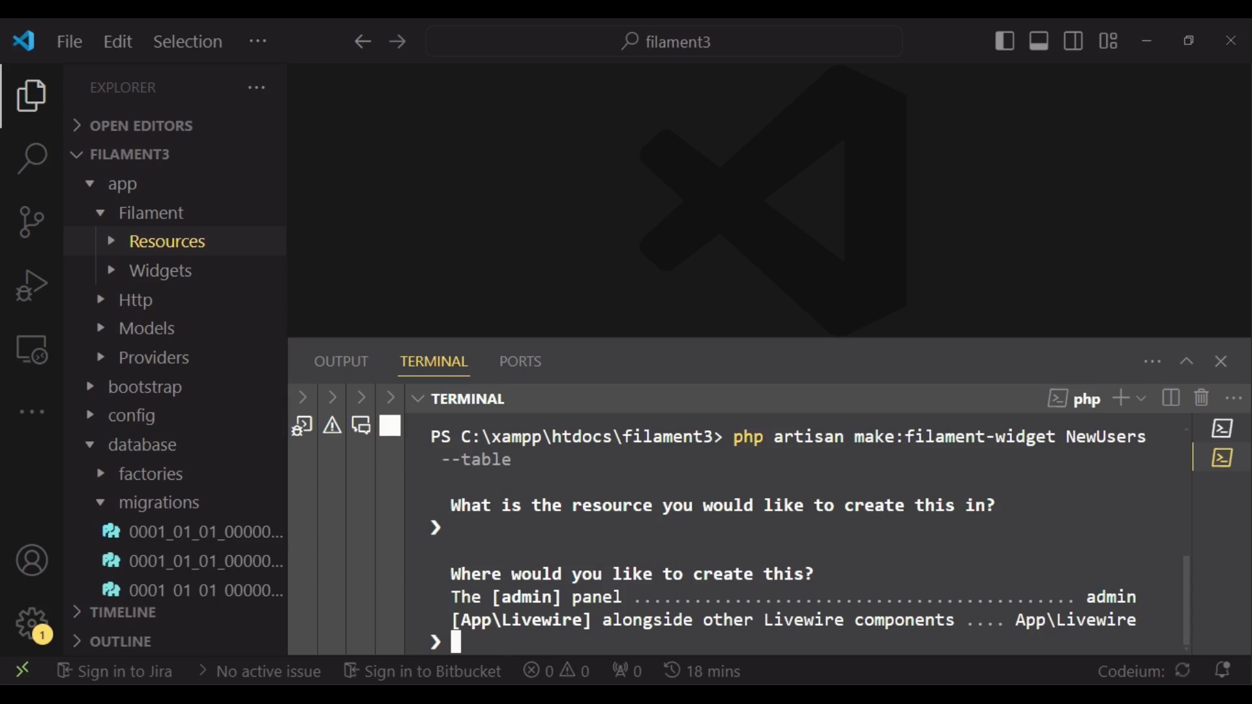
text(admin)
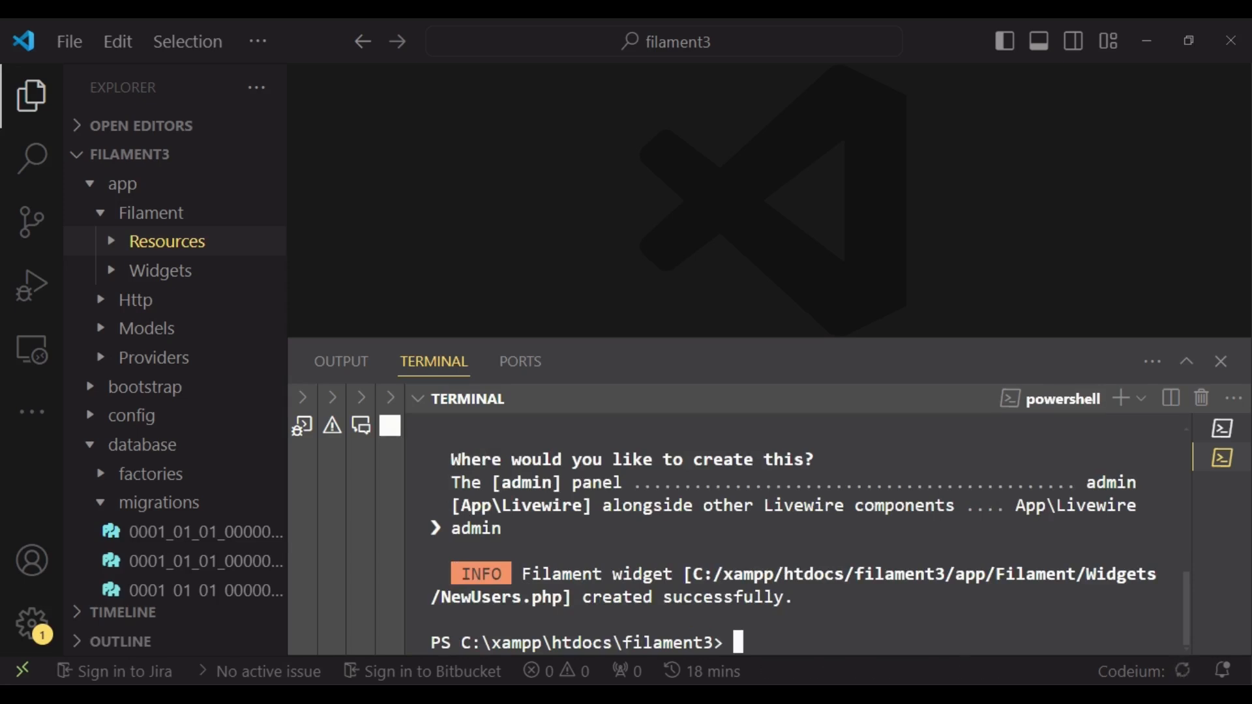
mouse_move(799, 574)
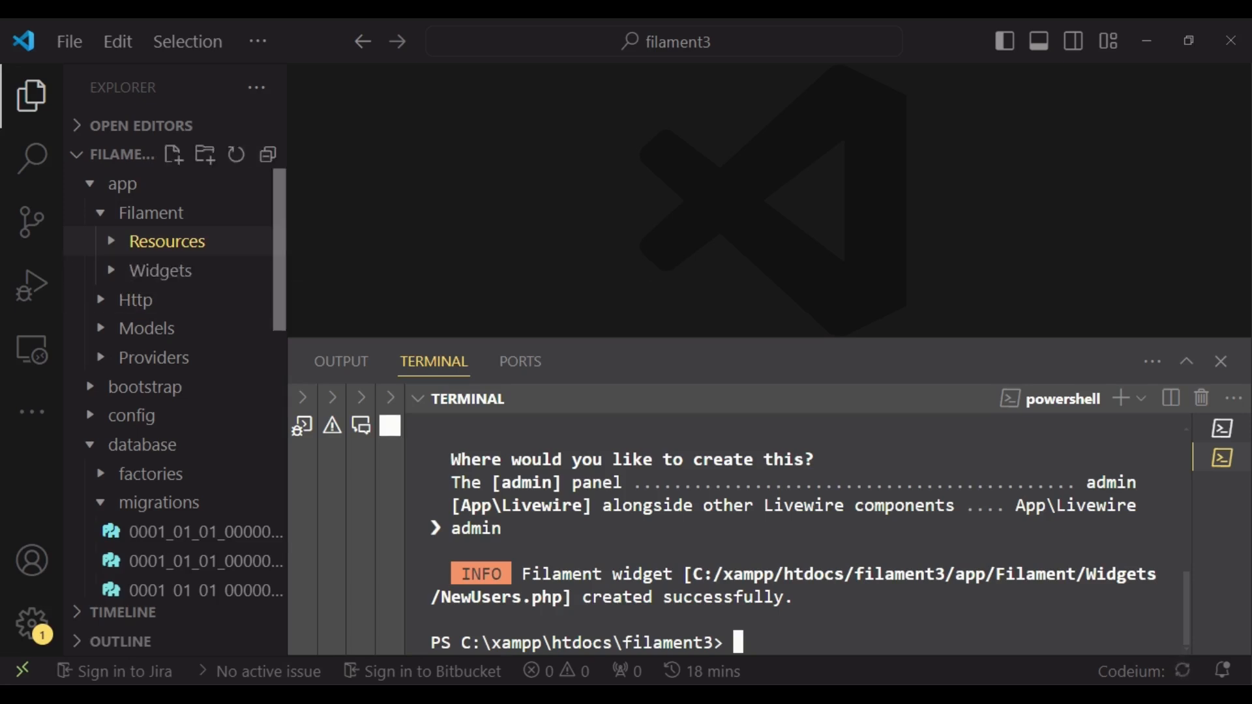
mouse_move(123, 184)
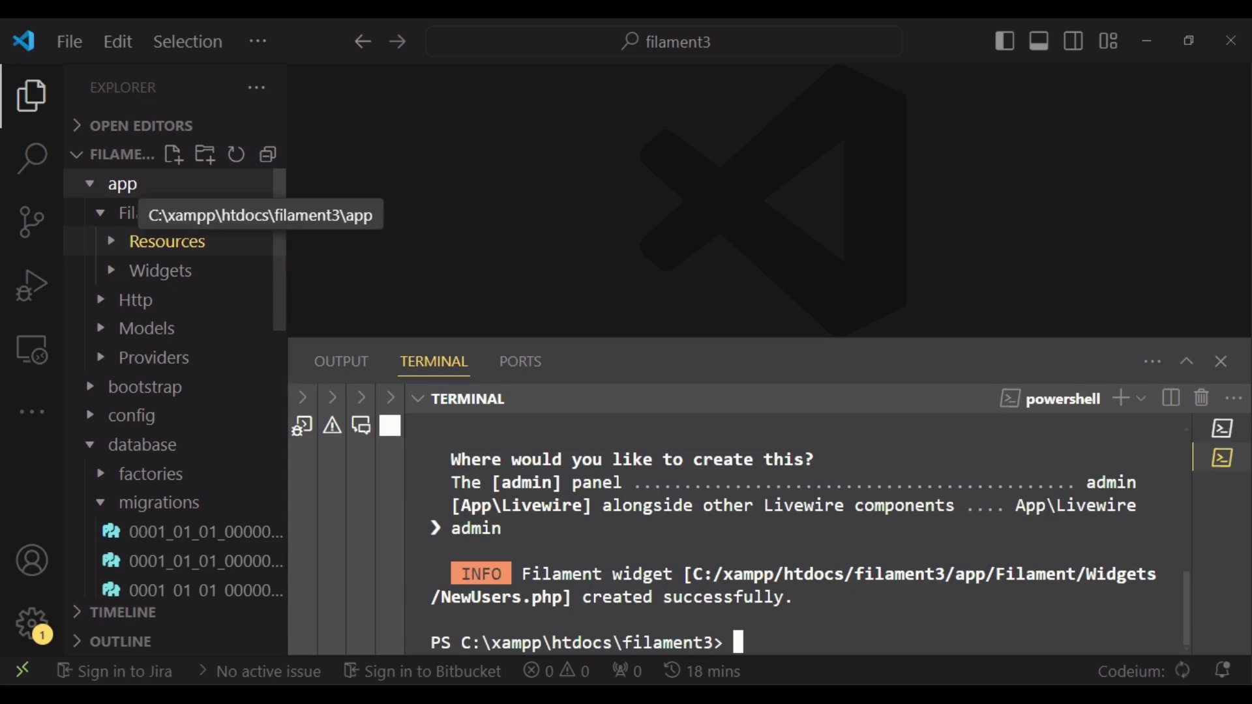
Open app/Filament/Widgets/NewUsers.php from the Explorer.
click(151, 213)
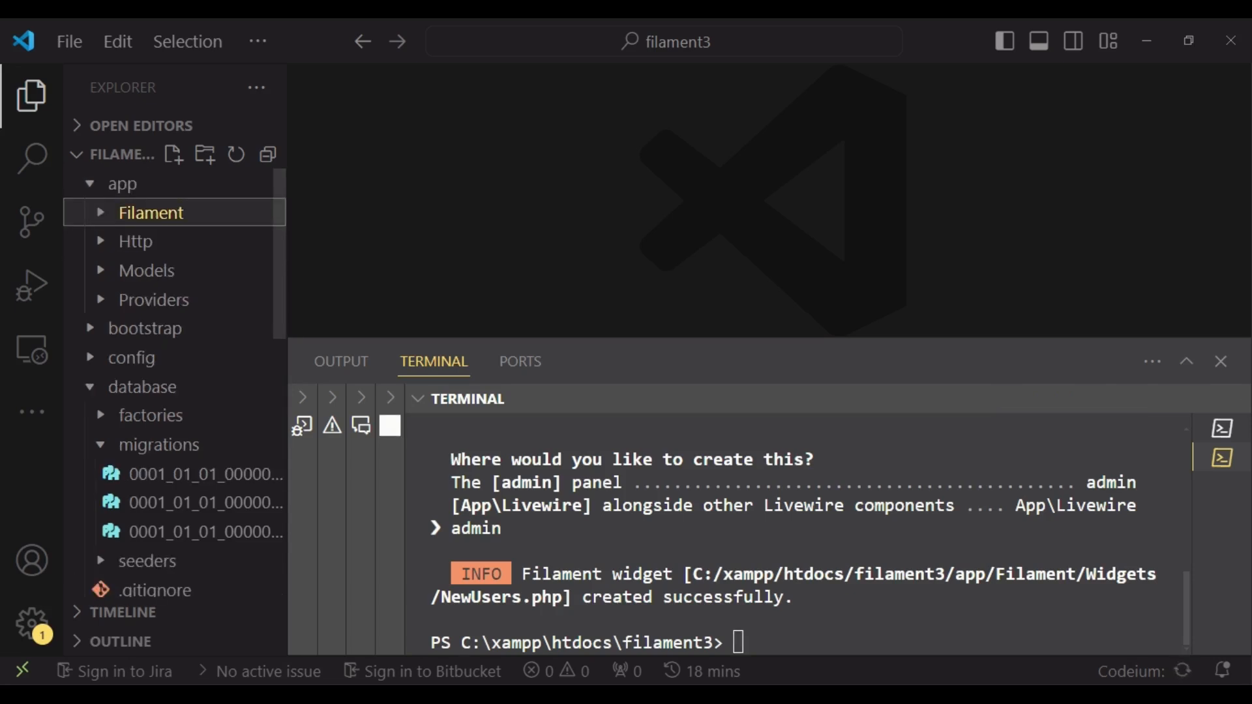
click(151, 212)
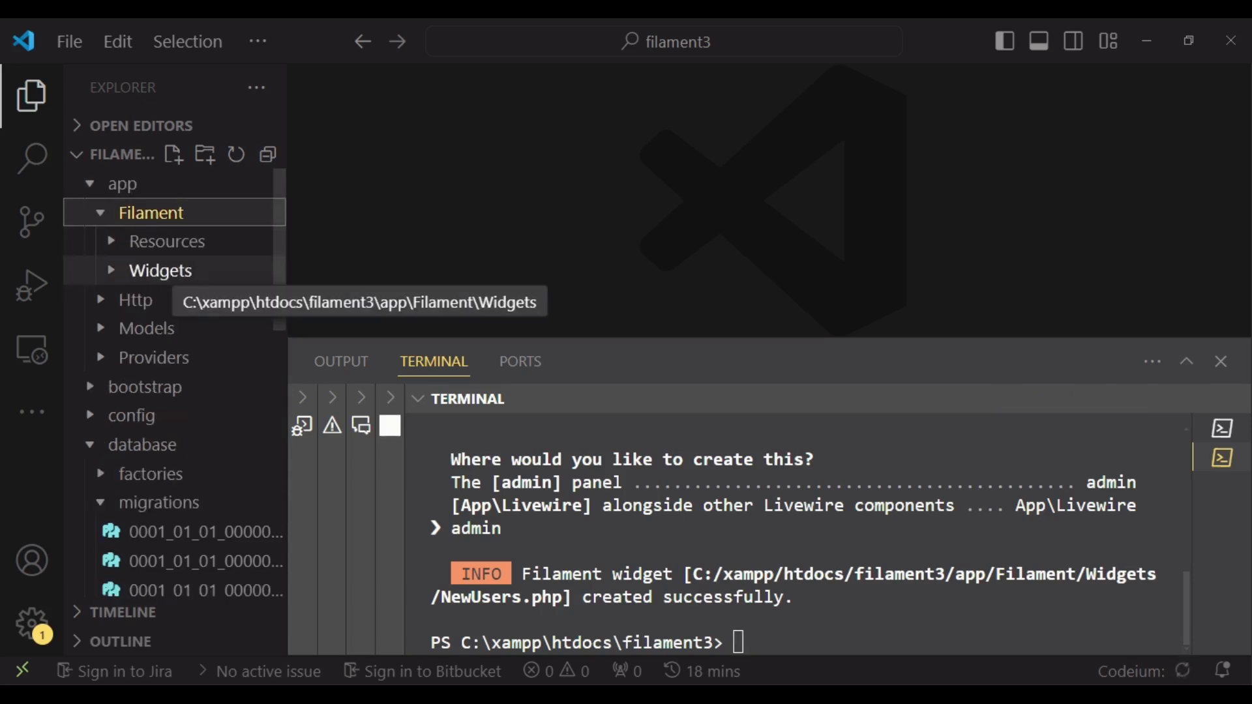
click(160, 270)
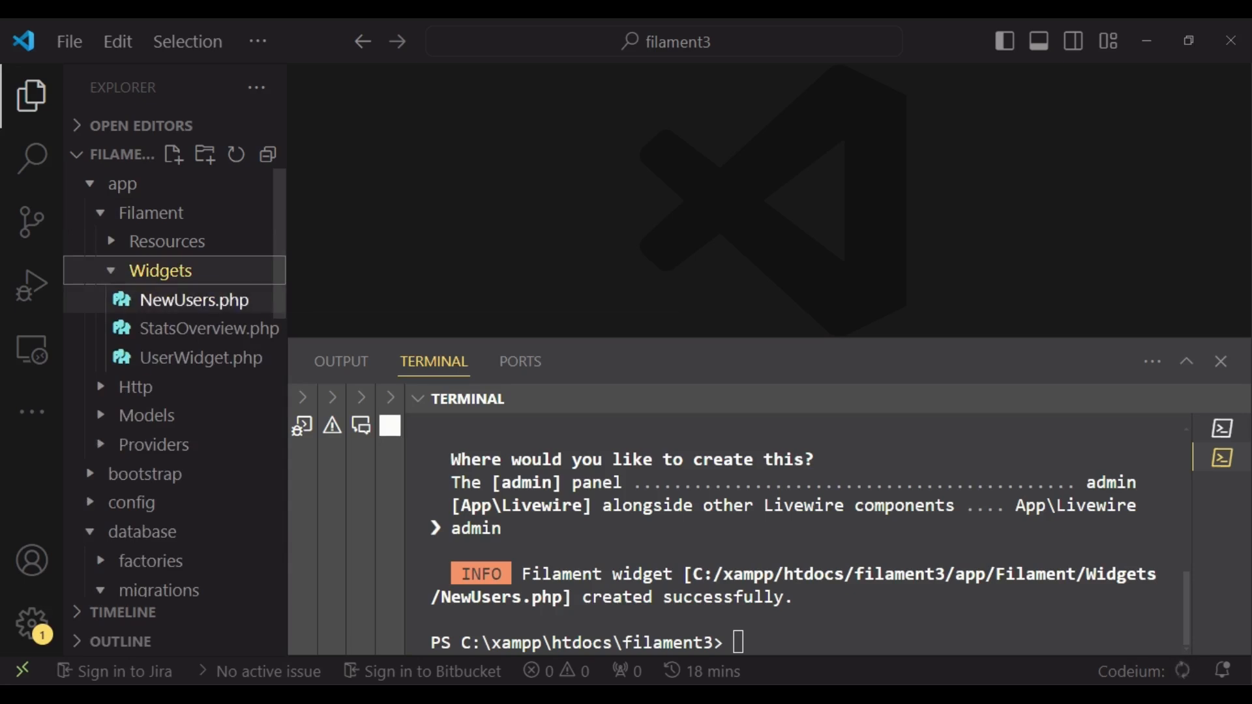
click(193, 300)
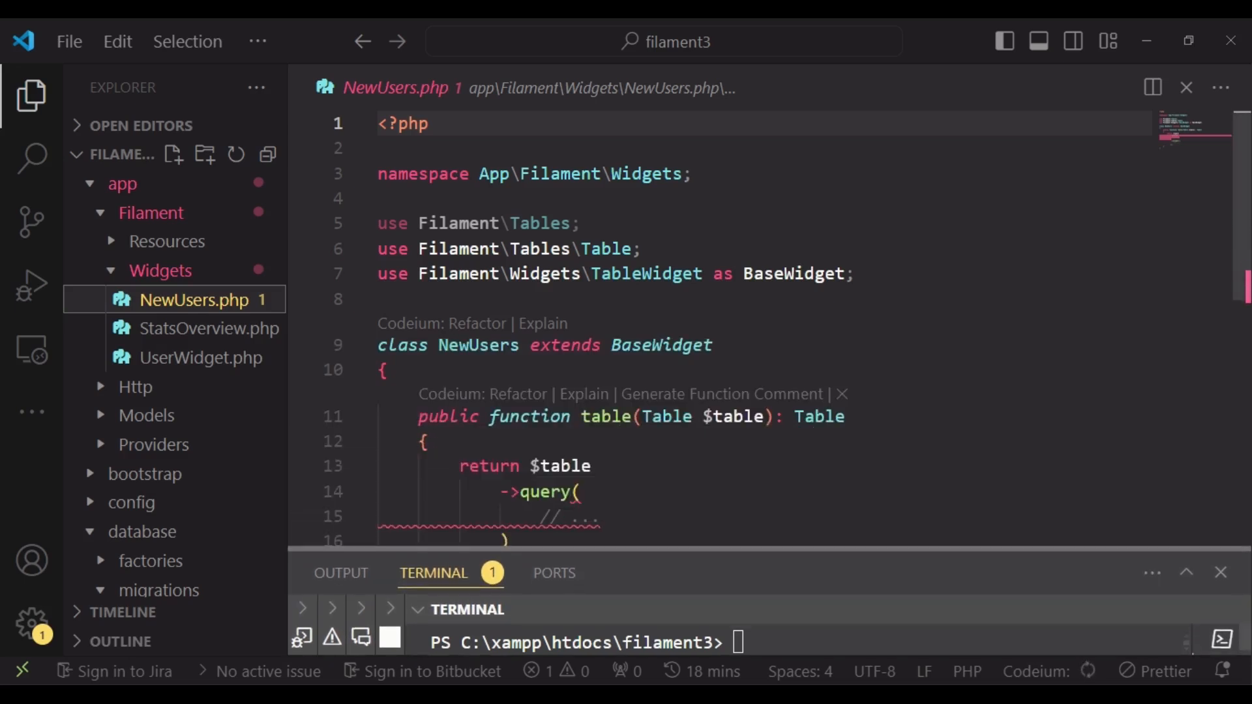
Write the query as User::orderBy('created_at', 'desc') inside query().
scroll(down, 3)
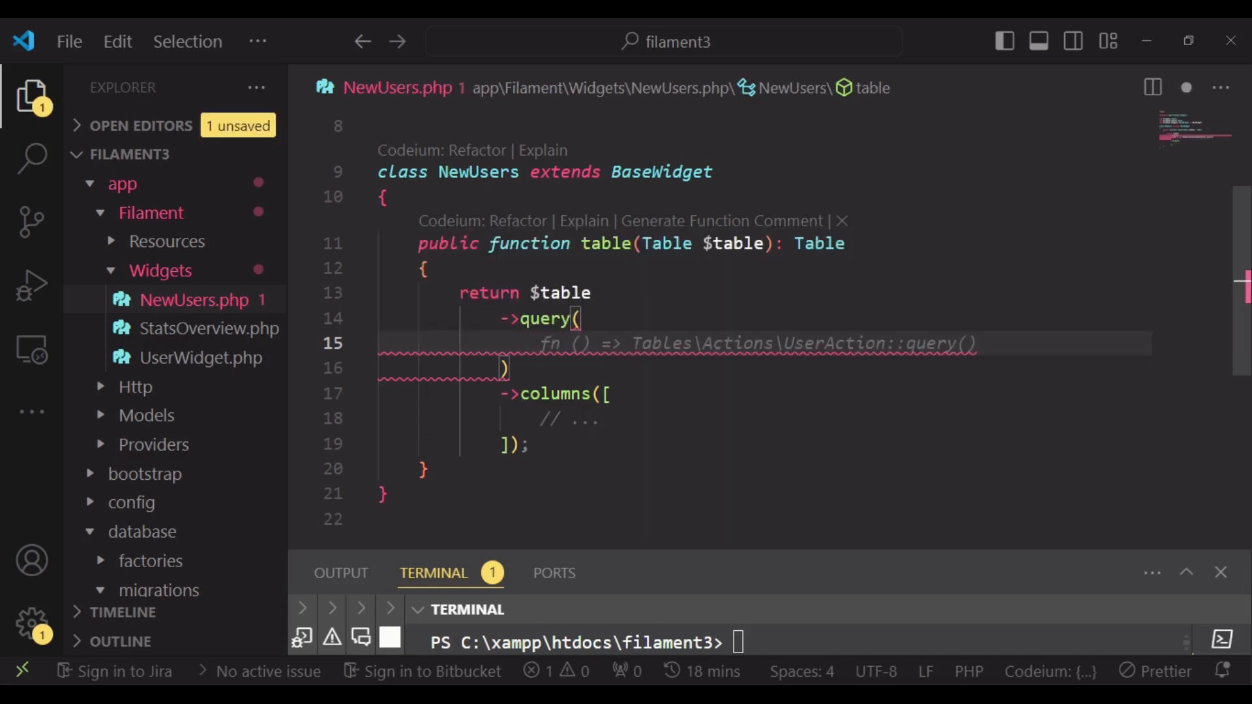
text(User::)
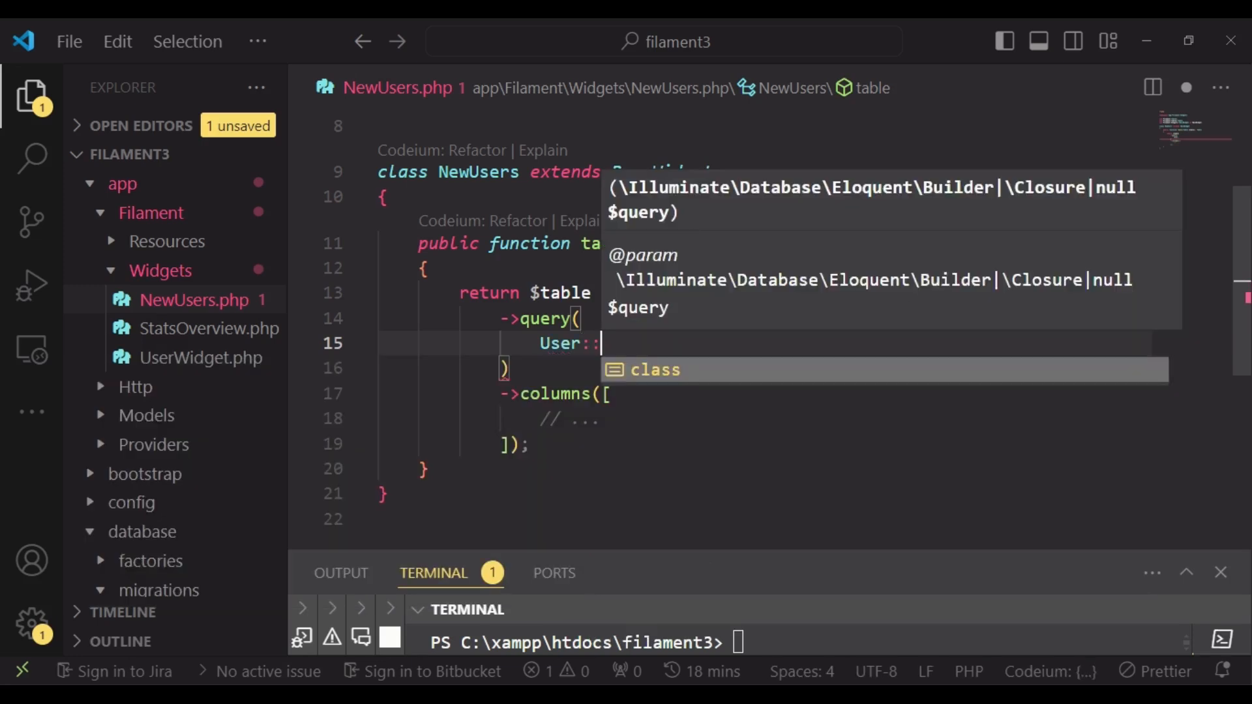
text(whe)
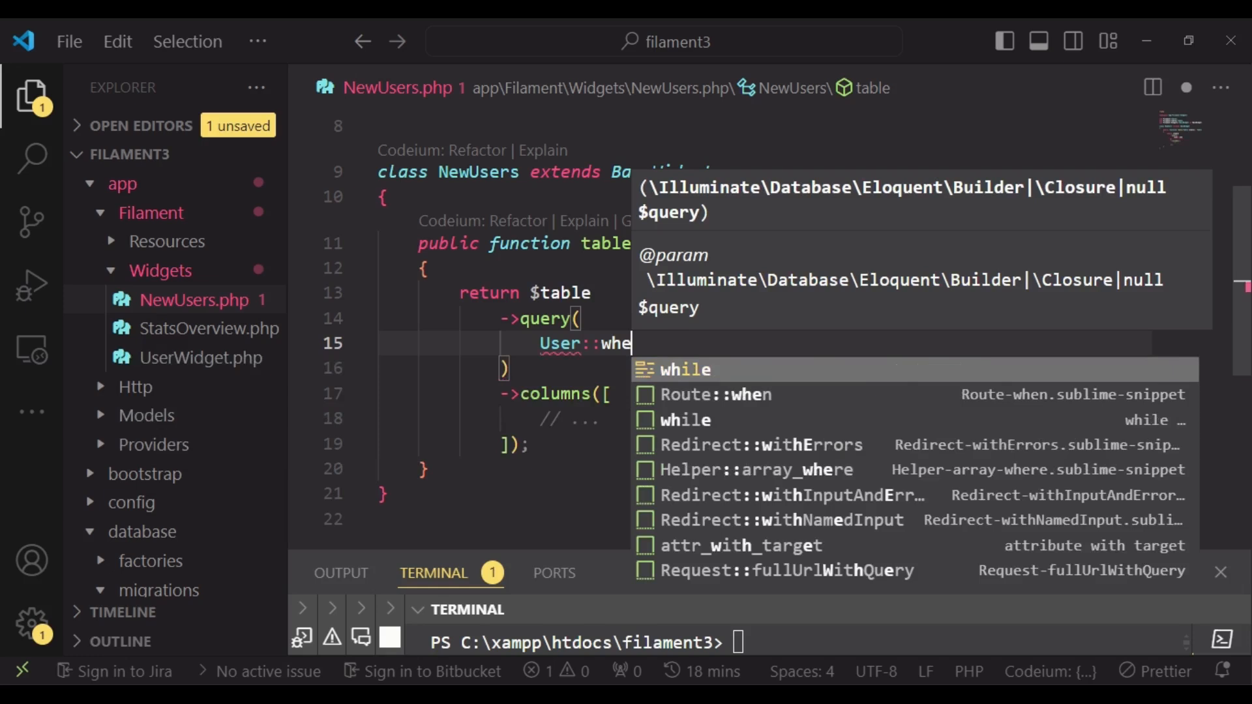
key(Backspace)
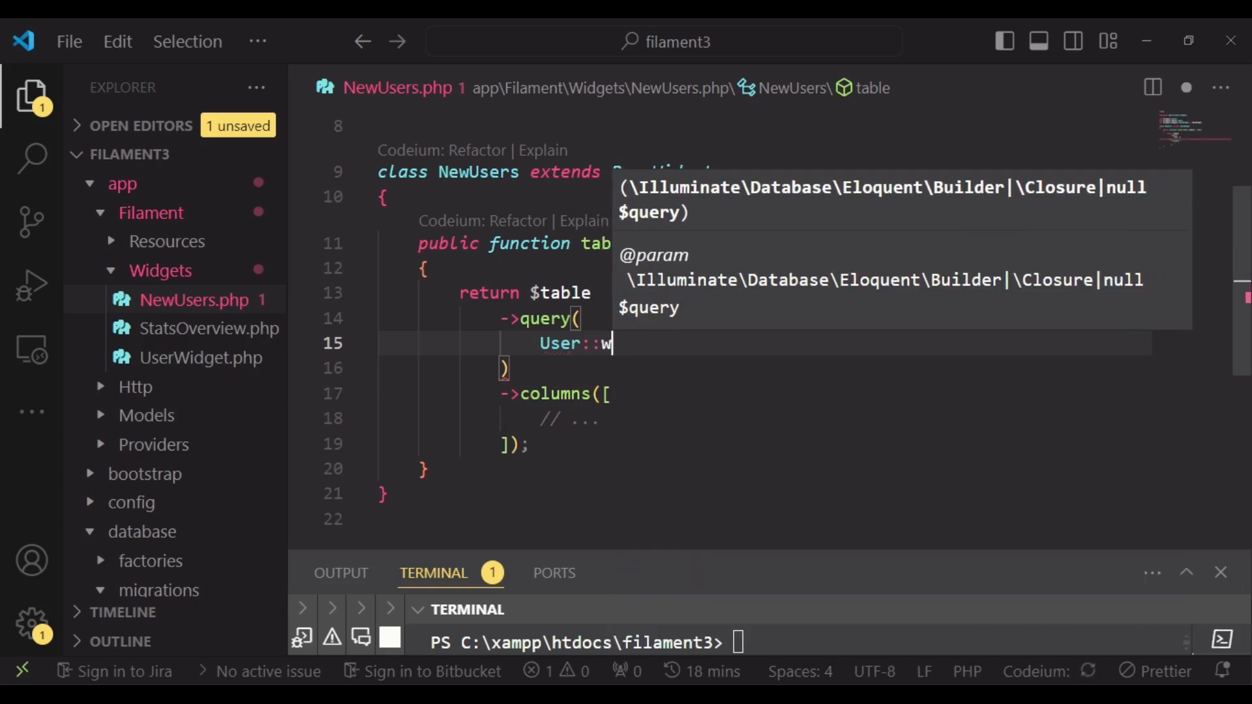
text(here())
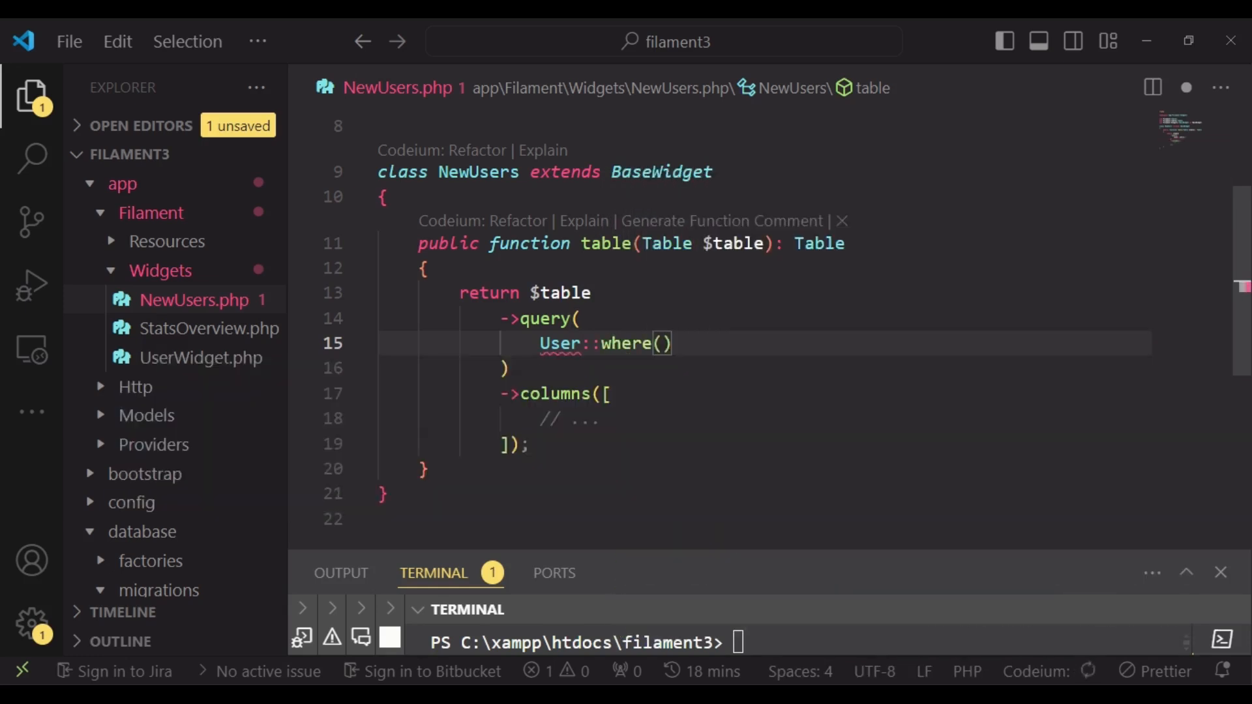
text(')
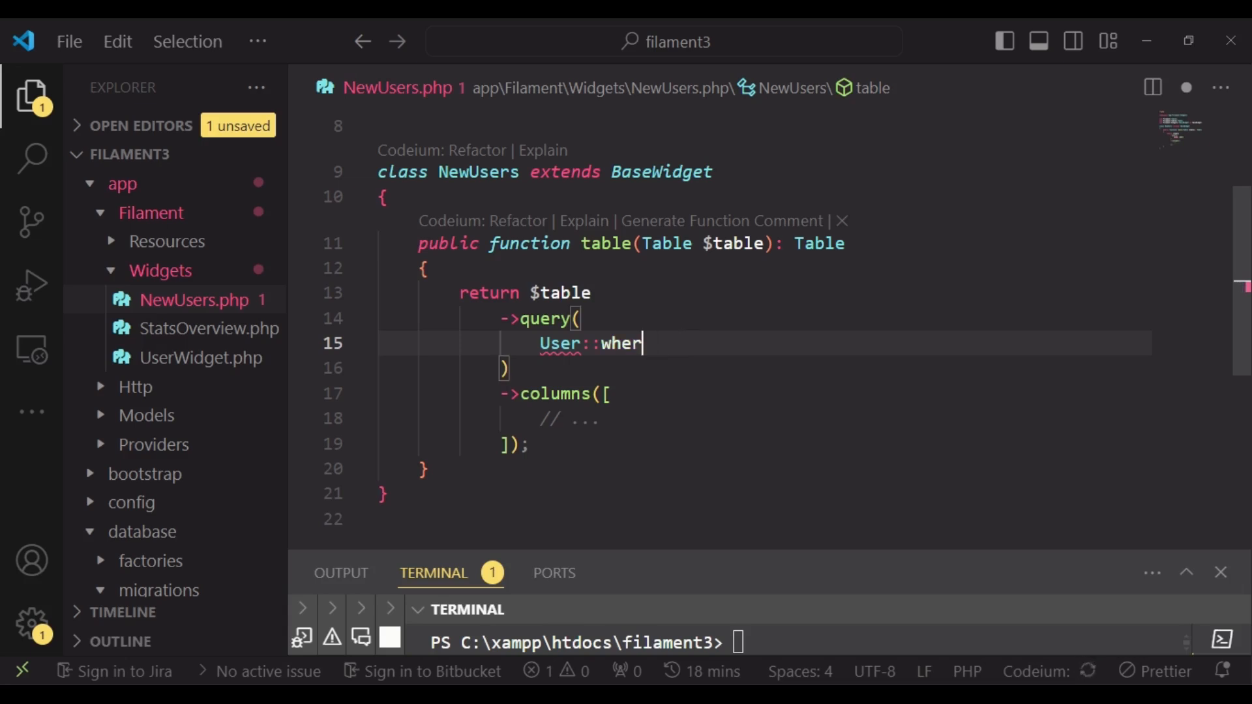
text(orderBy('c')
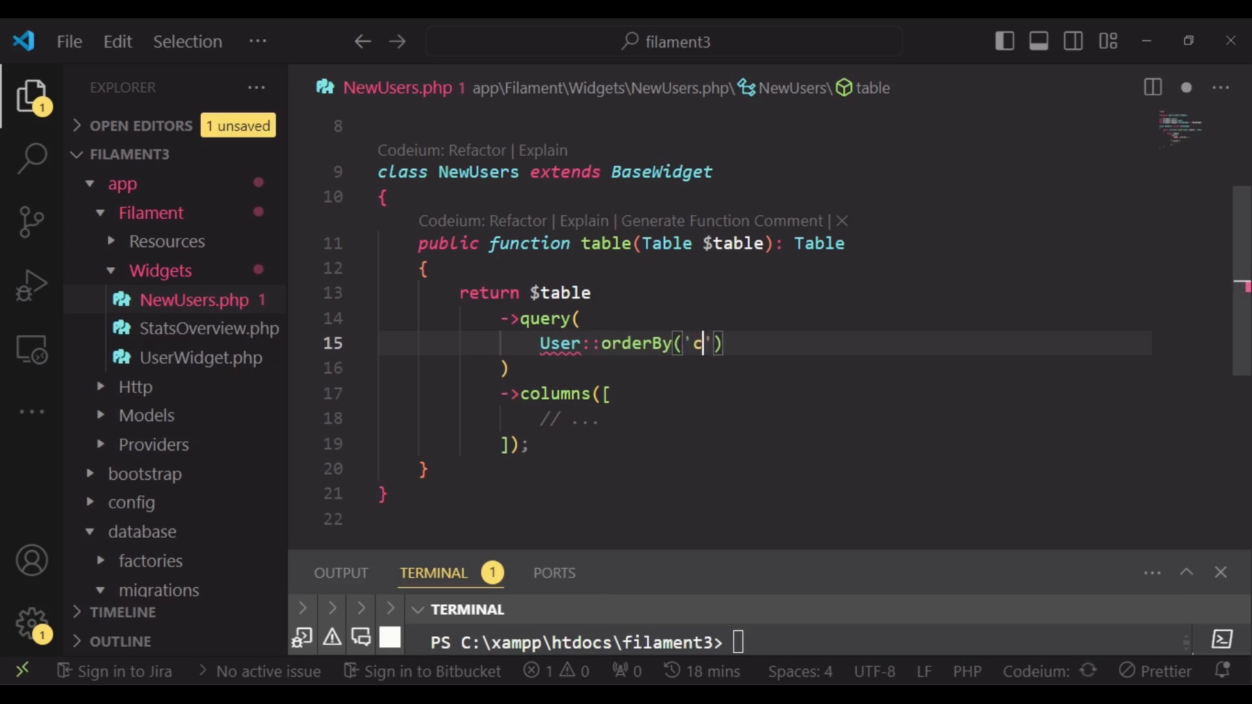
text(reated_at)
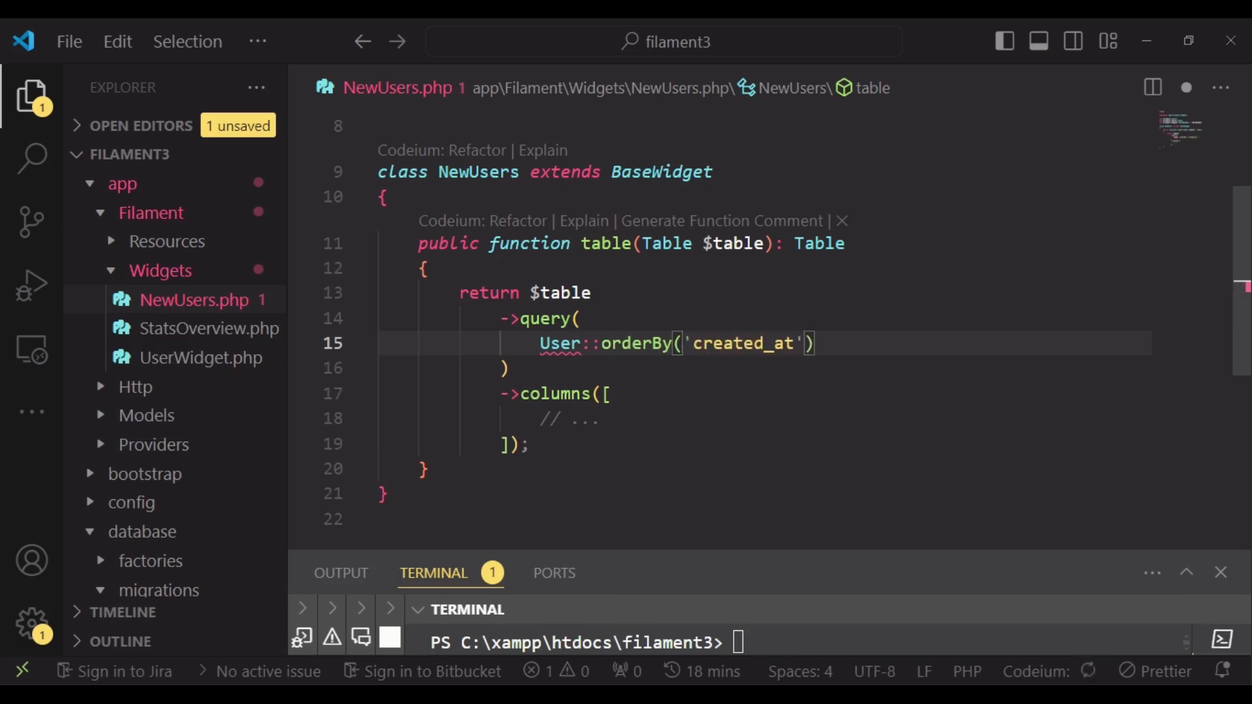
text(, '')
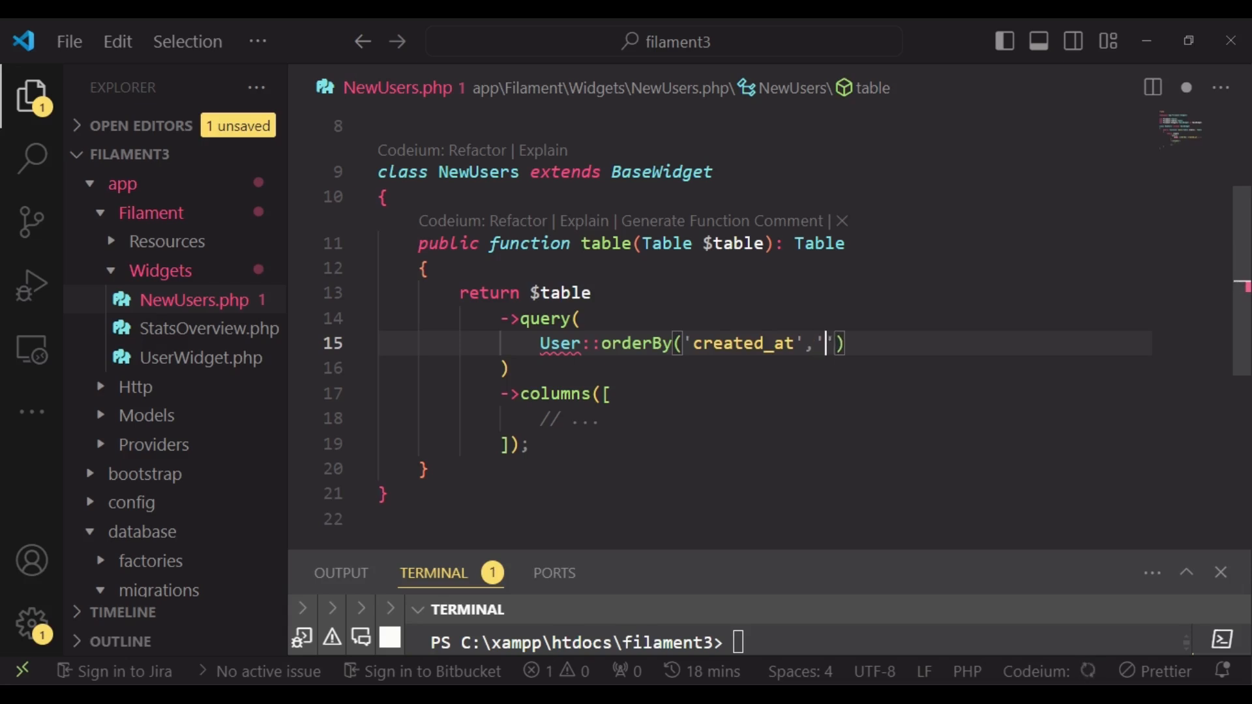
text(desc)
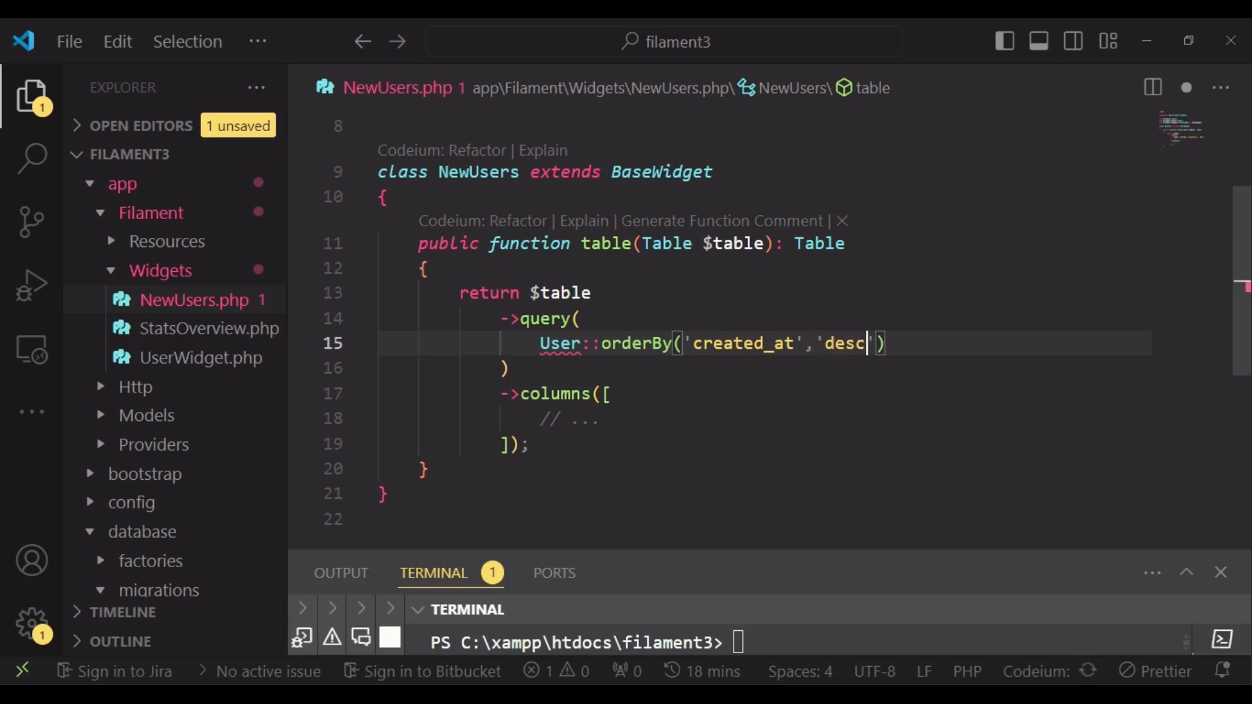
Limit the query with ->take(3) and import the App\Models\User class.
text(->)
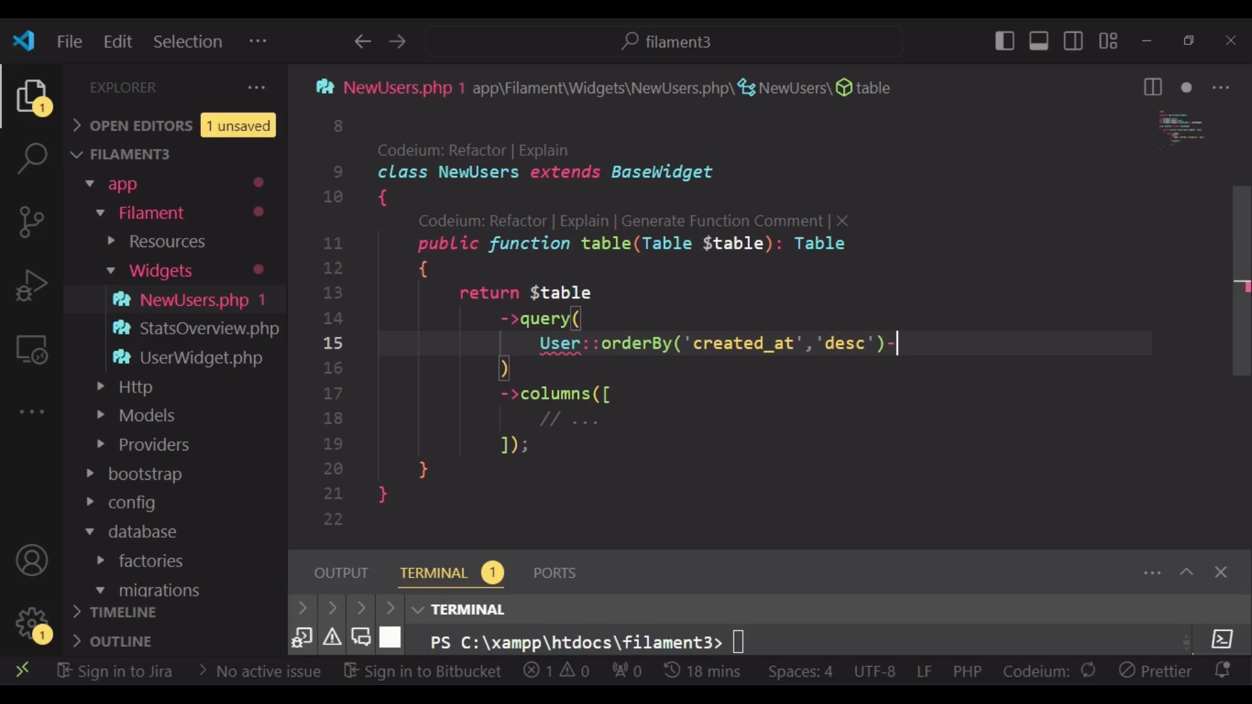
text(->take()
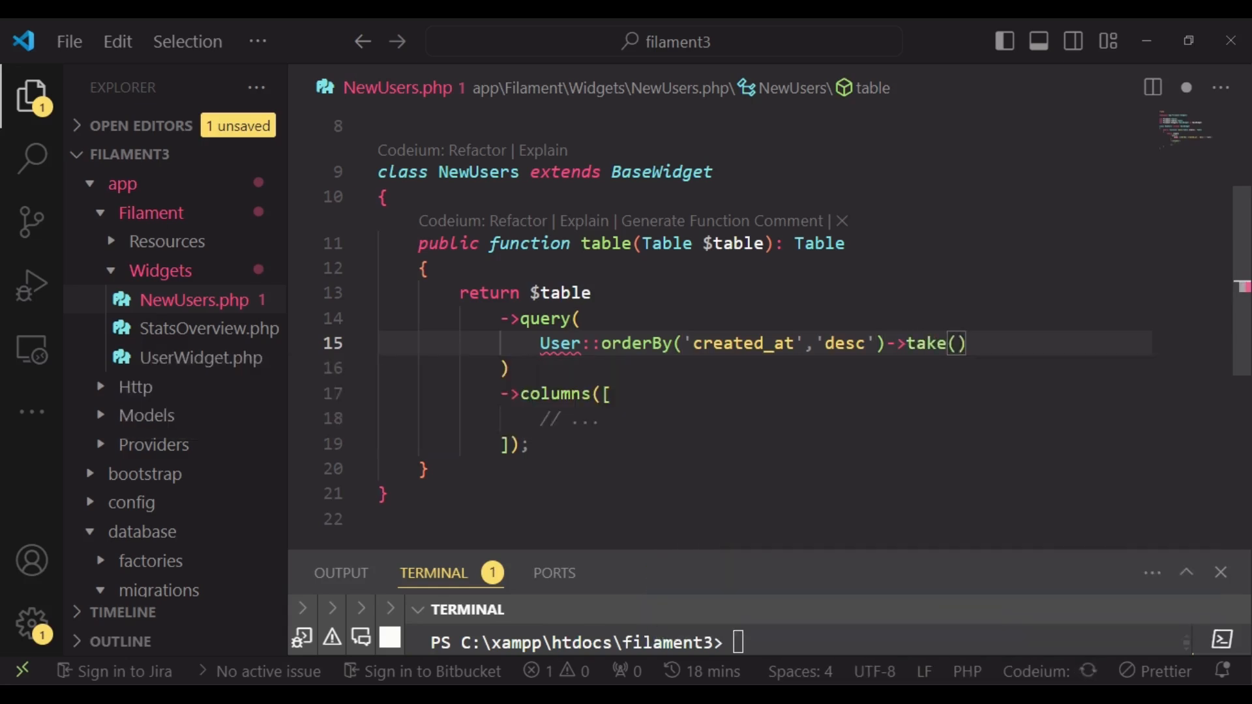
text(3)
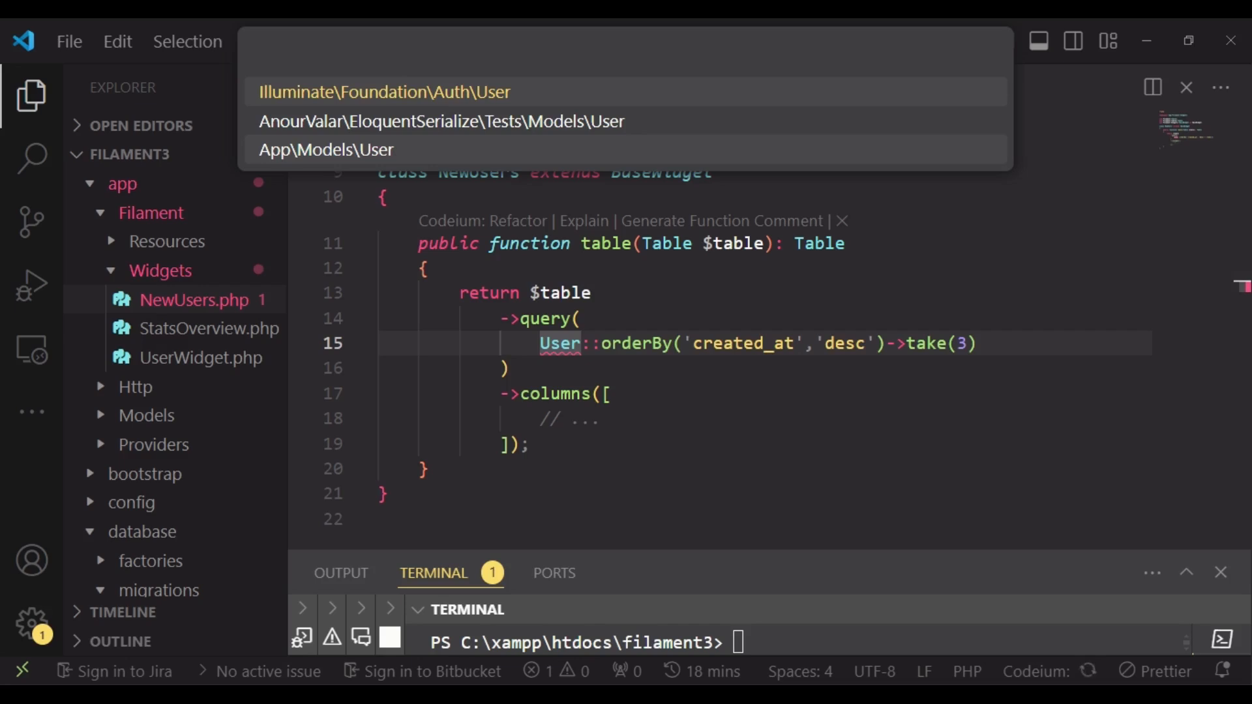
click(326, 149)
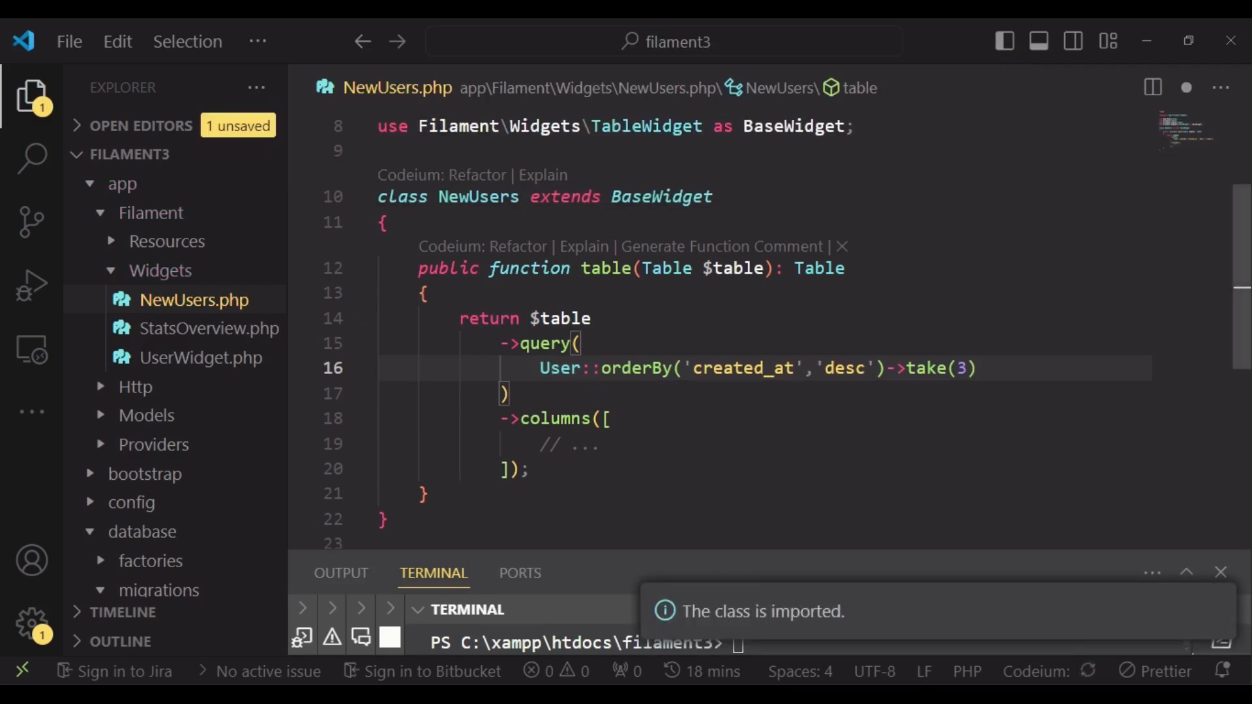
scroll(up, 3)
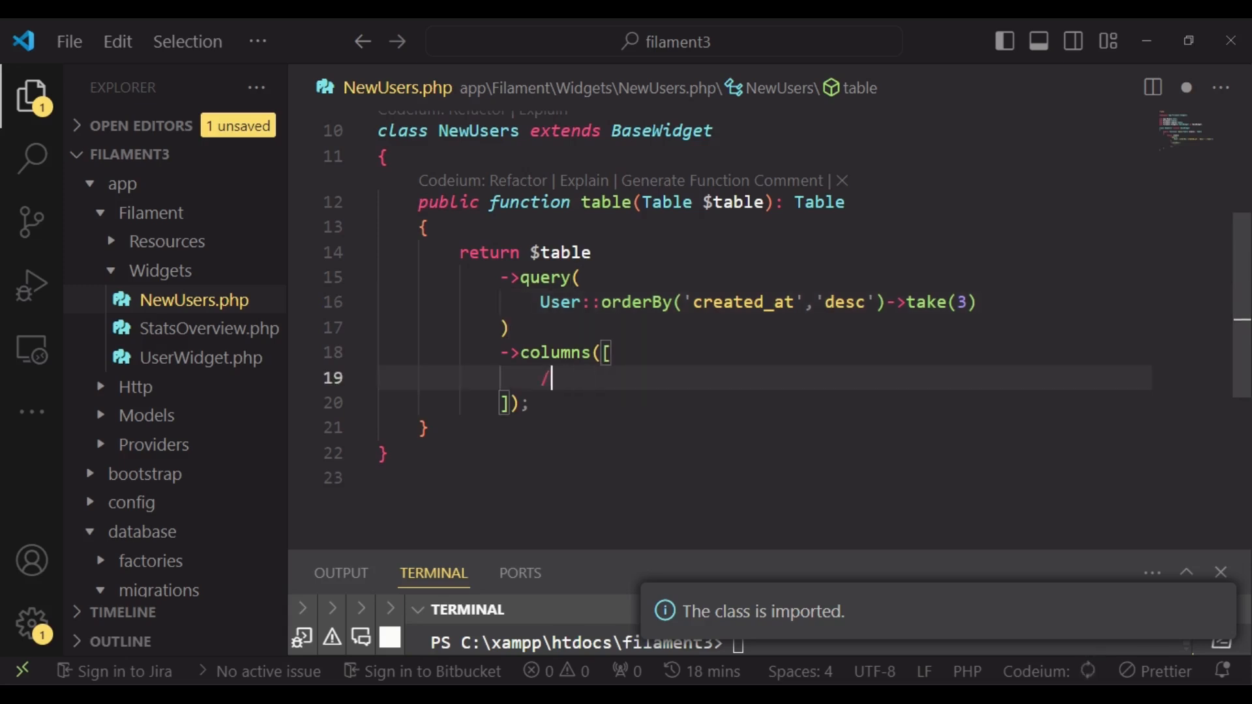
Define TextColumn::make('name') and TextColumn::make('email') columns, import TextColumn, and save.
key(Backspace)
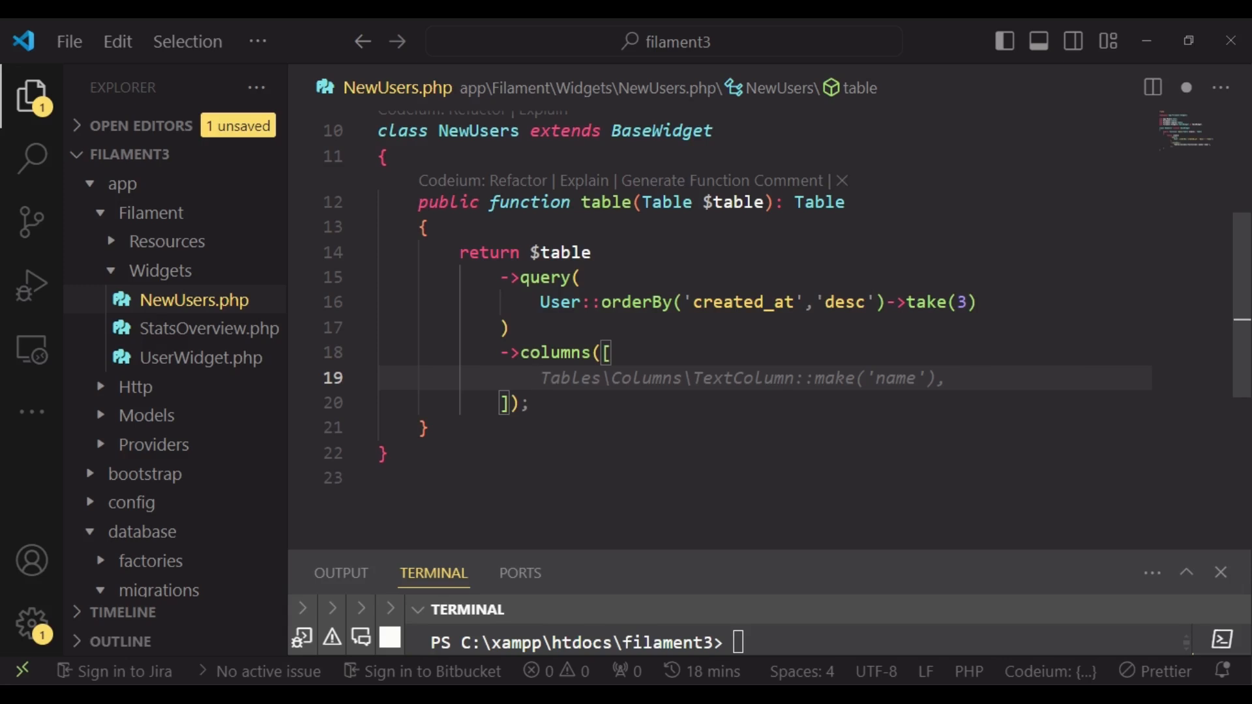
text(Te)
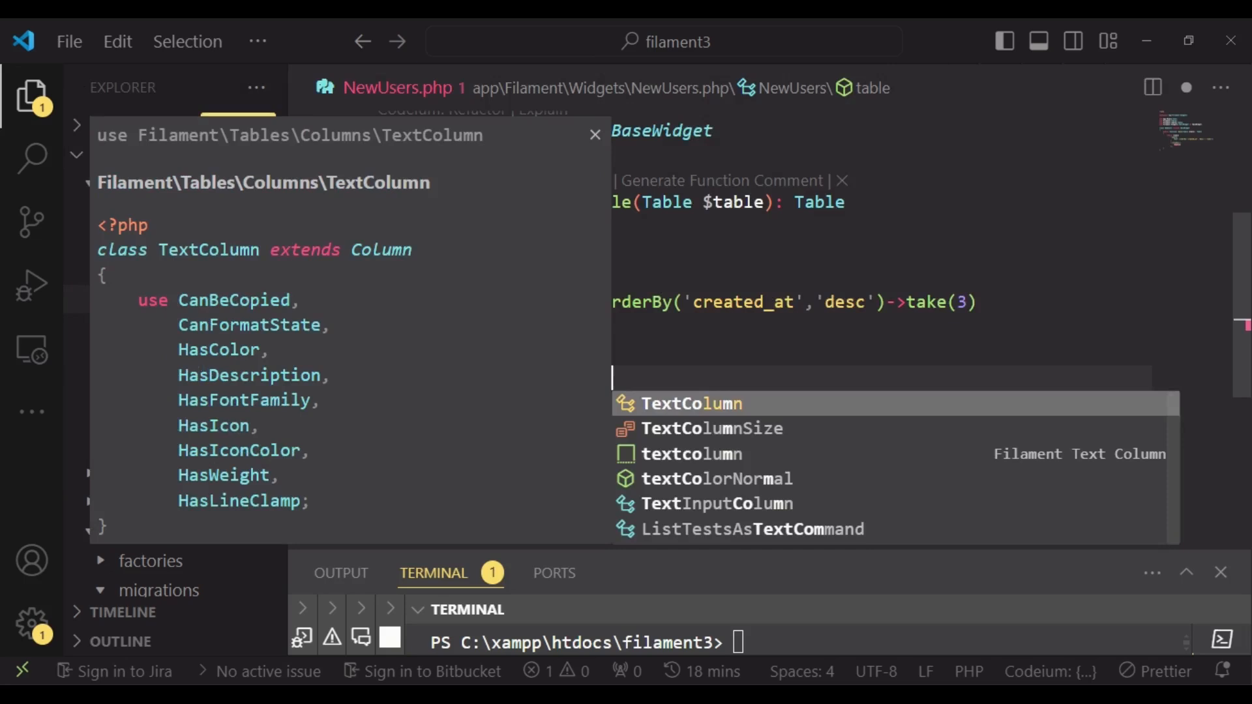
click(690, 403)
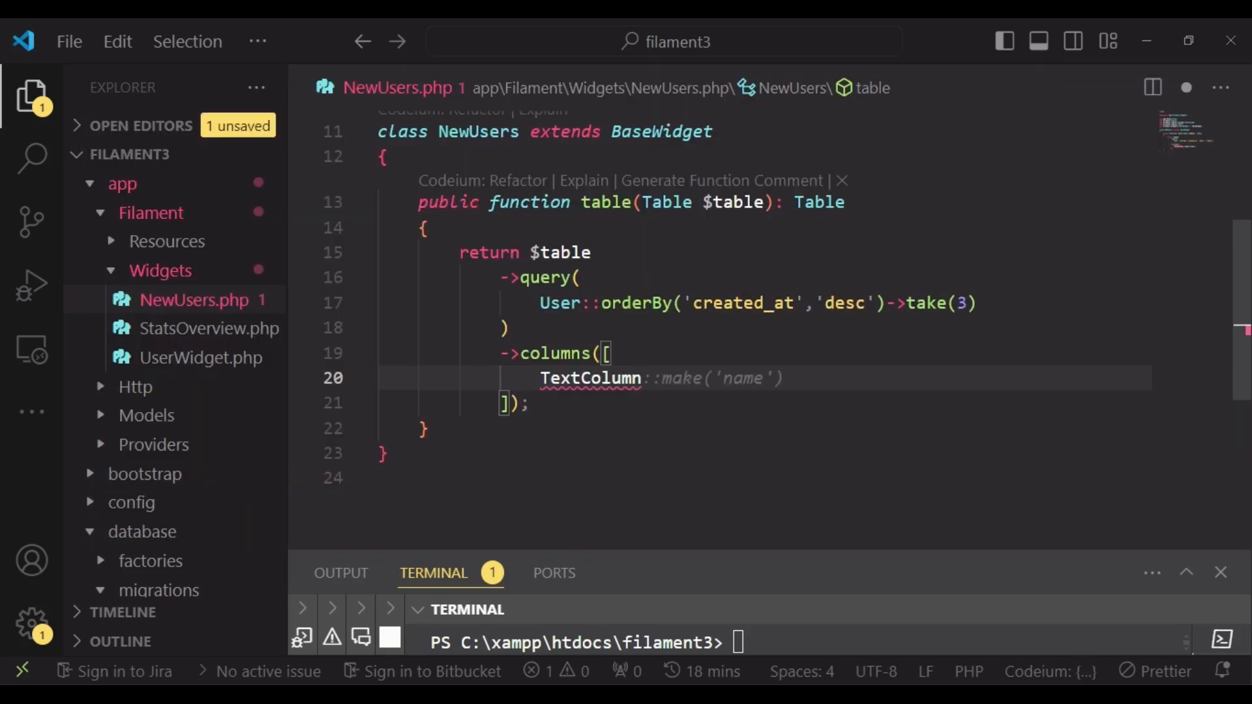
click(710, 379)
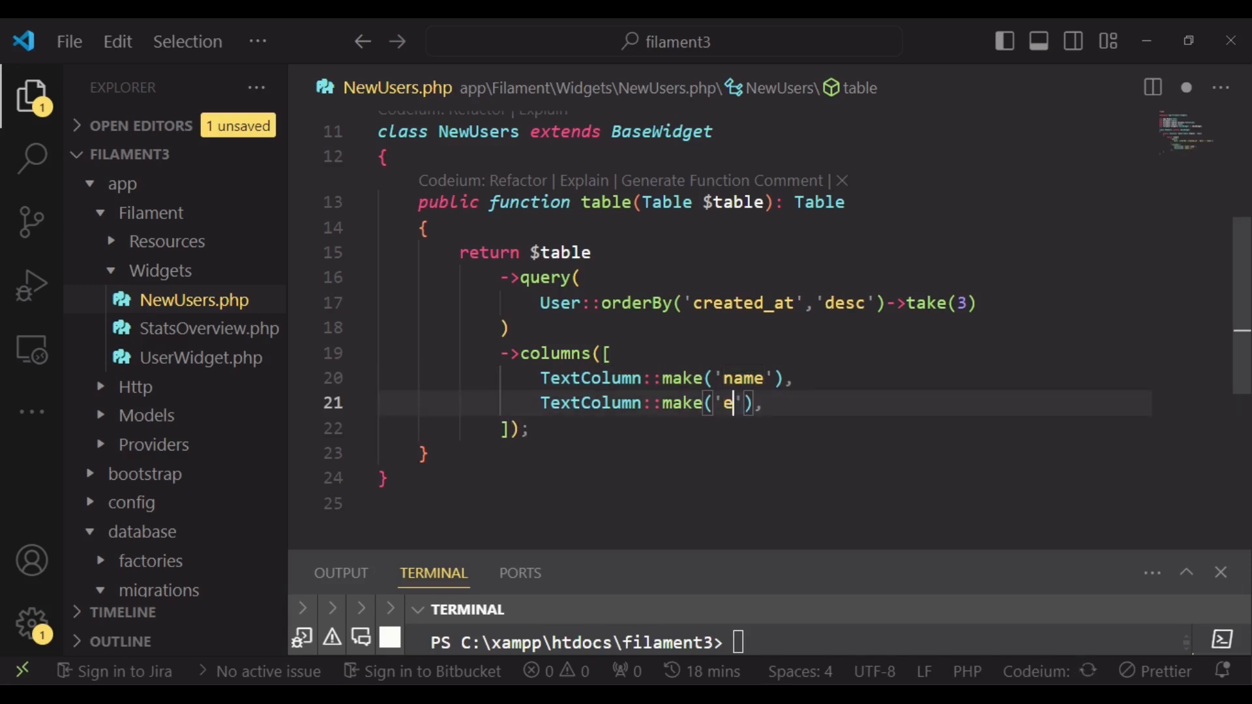
text(mail)
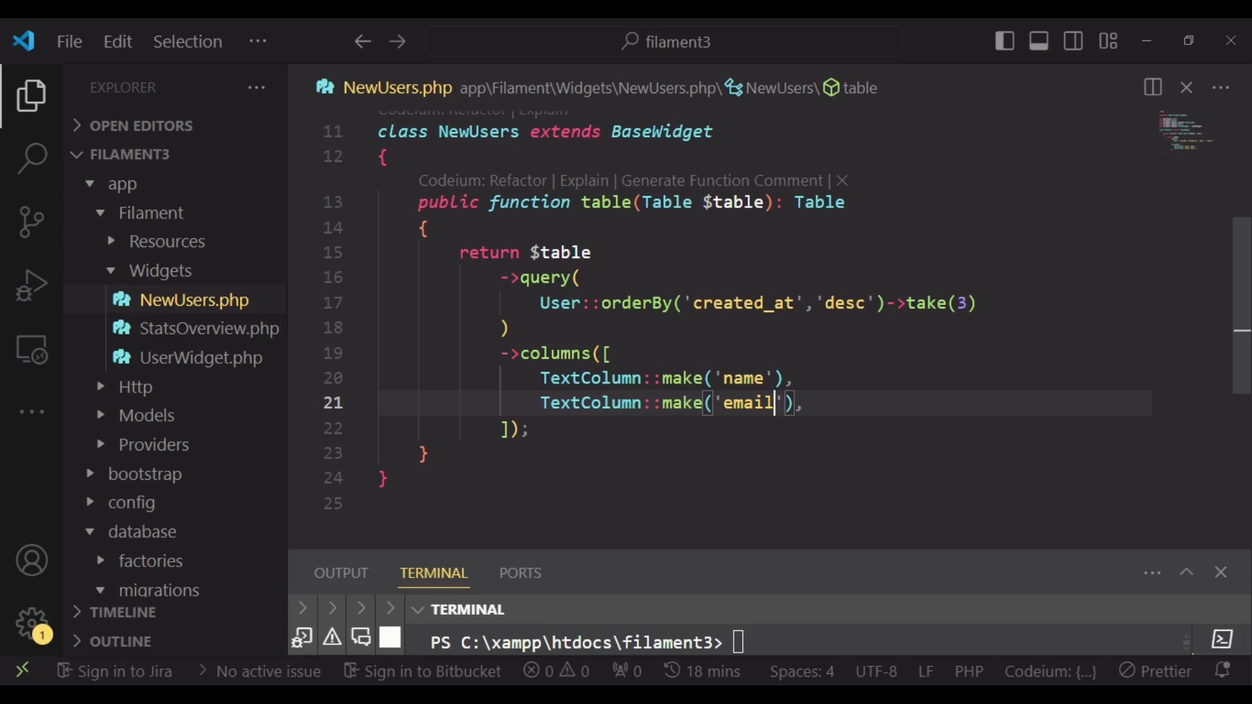
scroll(up, 3)
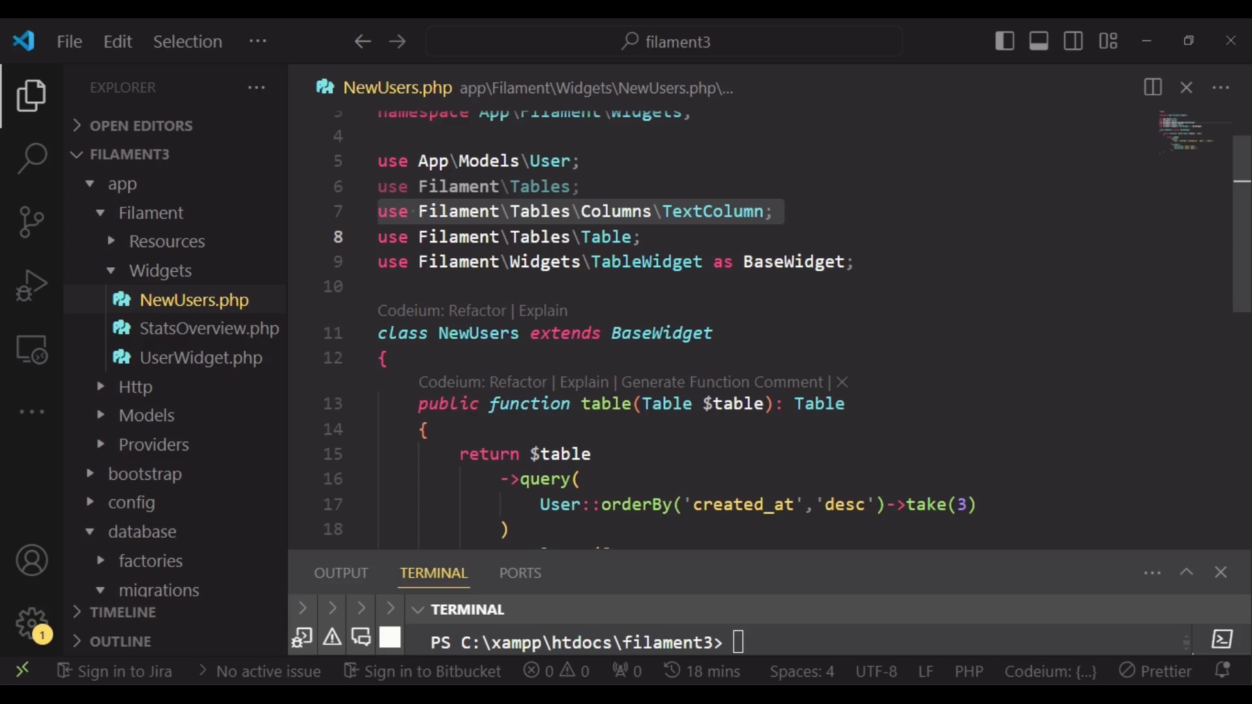
scroll(down, 3)
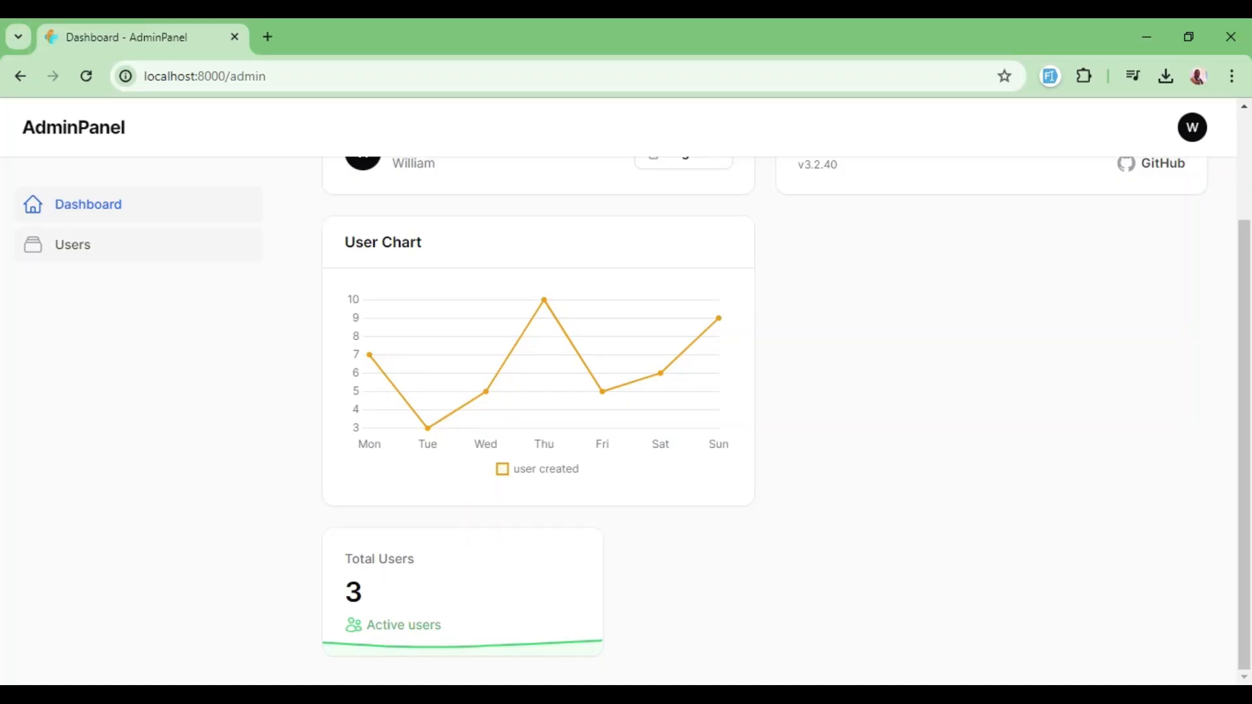
Reload the dashboard so New Users lists Jane, James and William with their emails.
click(86, 76)
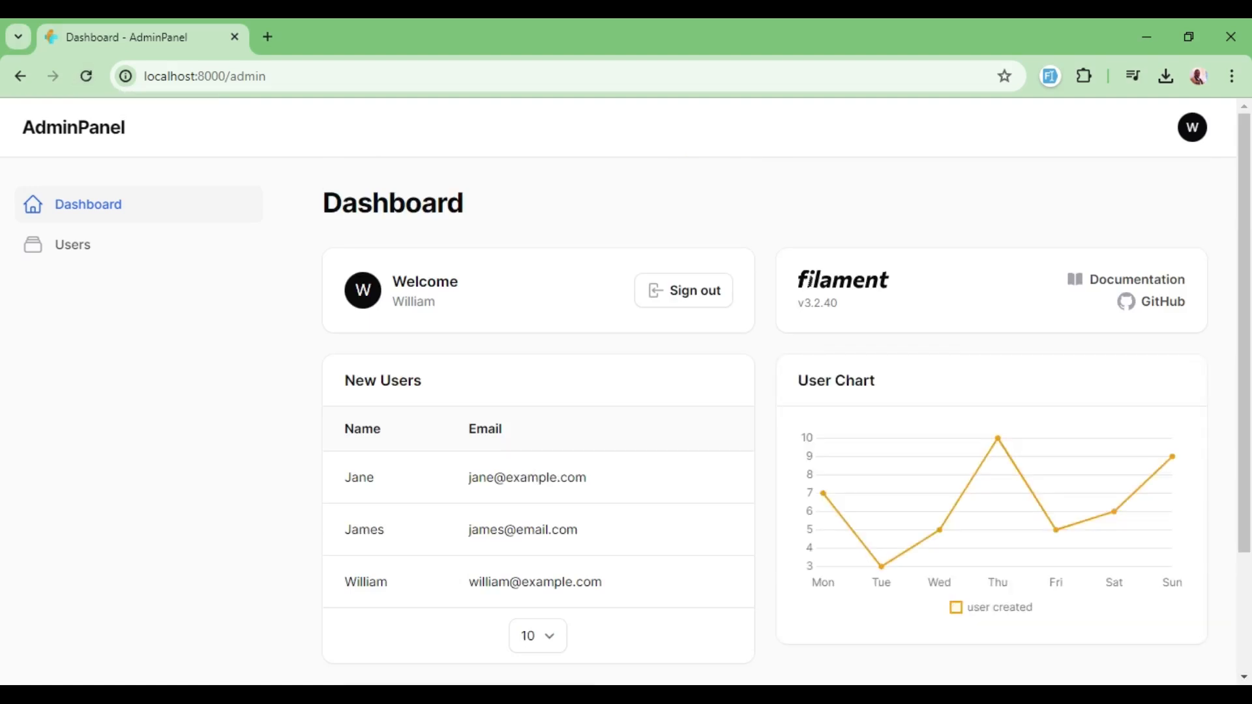
scroll(down, 3)
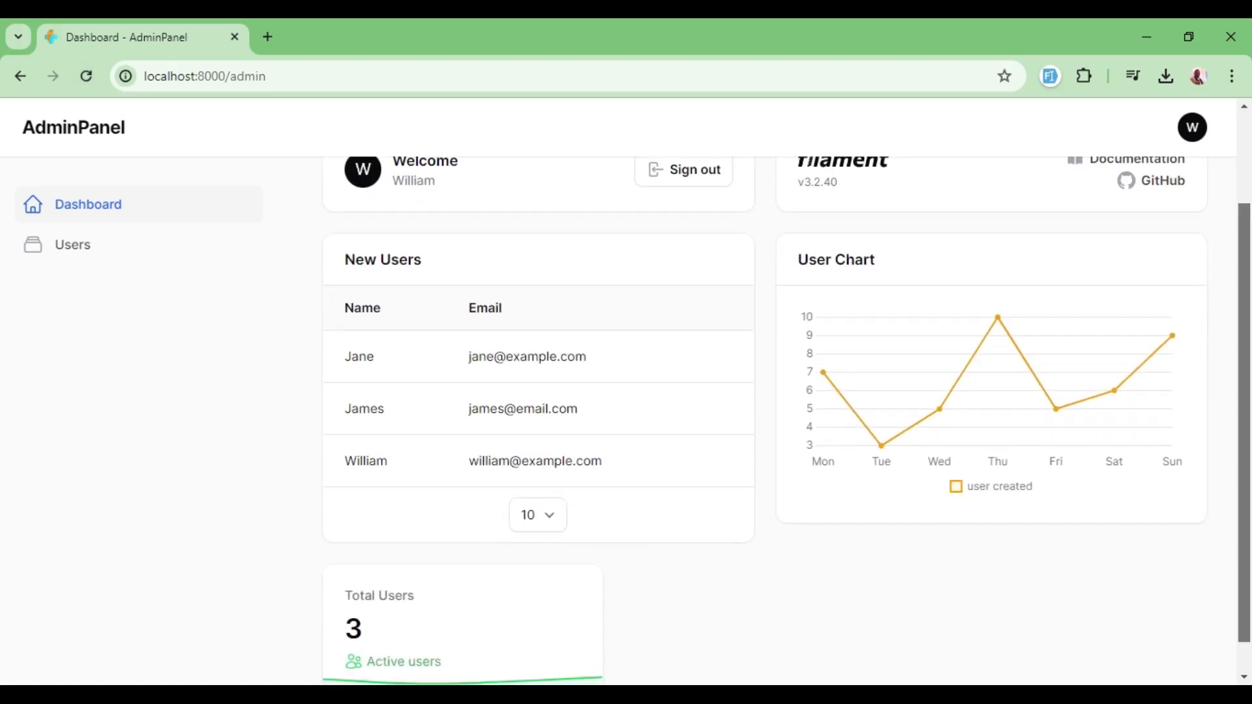